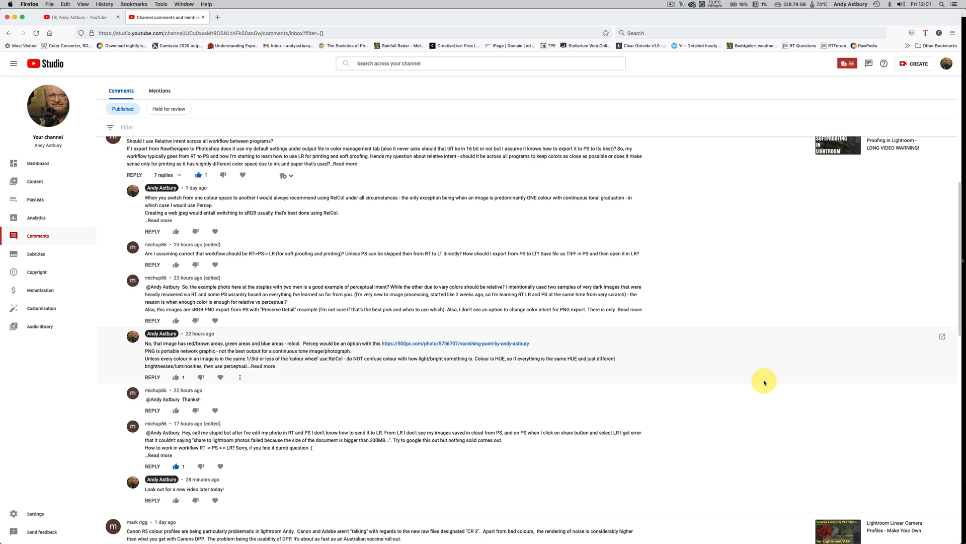
mouse_move(590, 382)
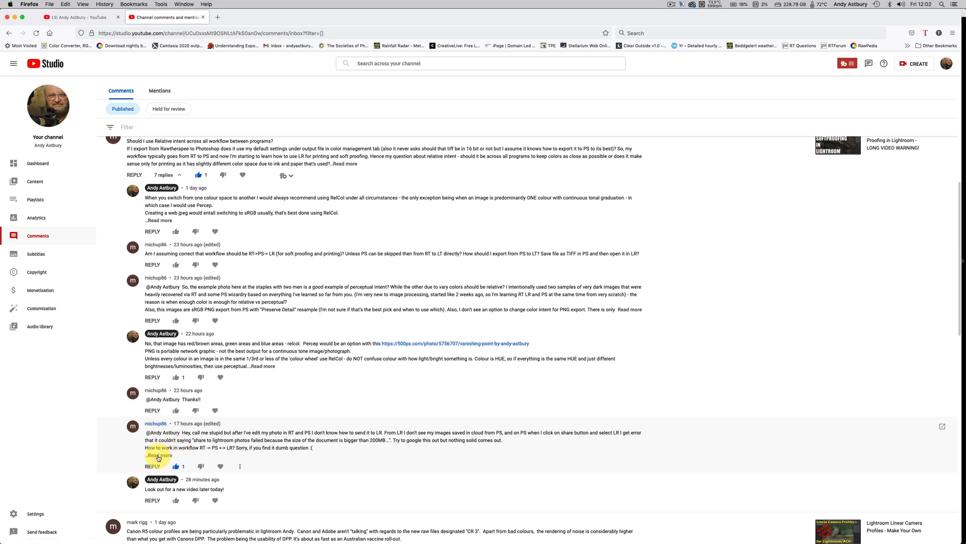
- Expand the viewer's comment about the RawTherapee → Photoshop → Lightroom workflow to full text
left_click(157, 455)
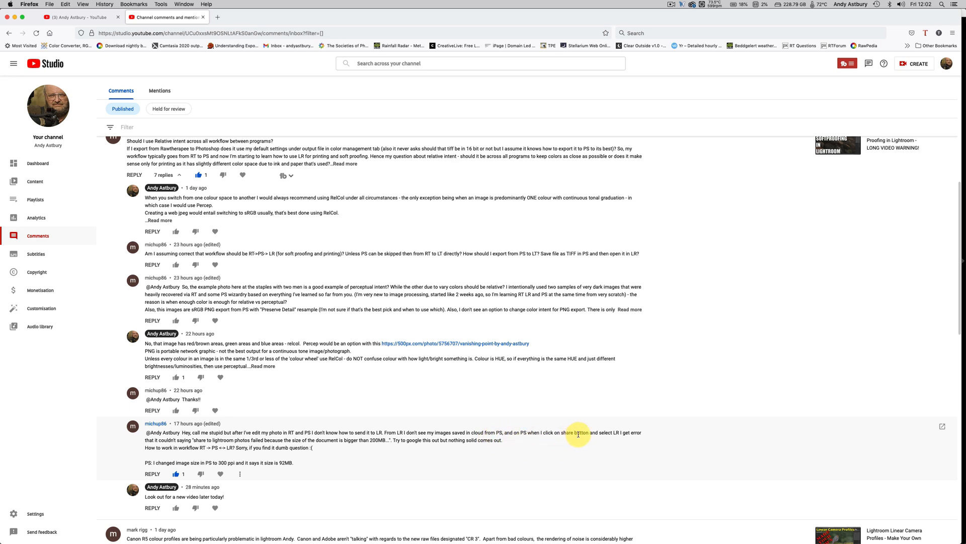
mouse_move(618, 436)
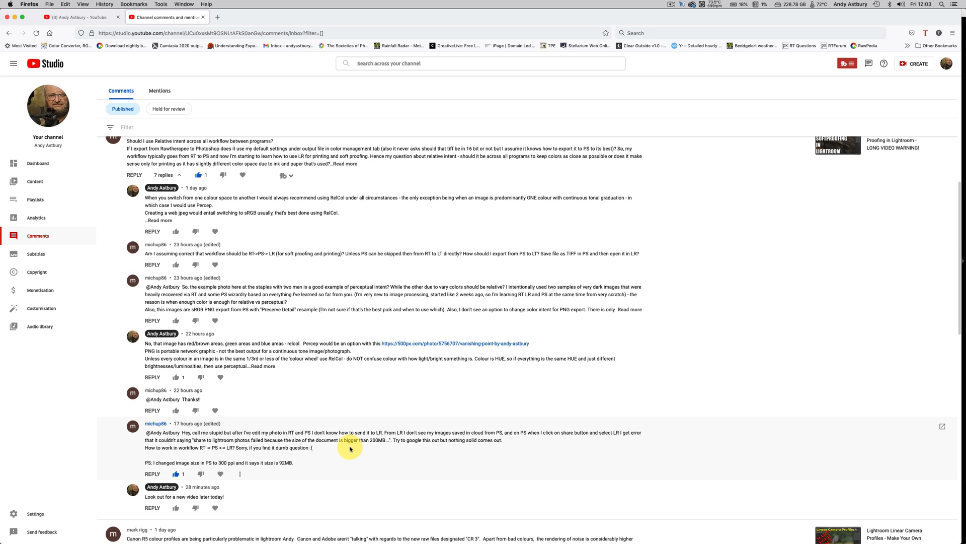
mouse_move(2, 483)
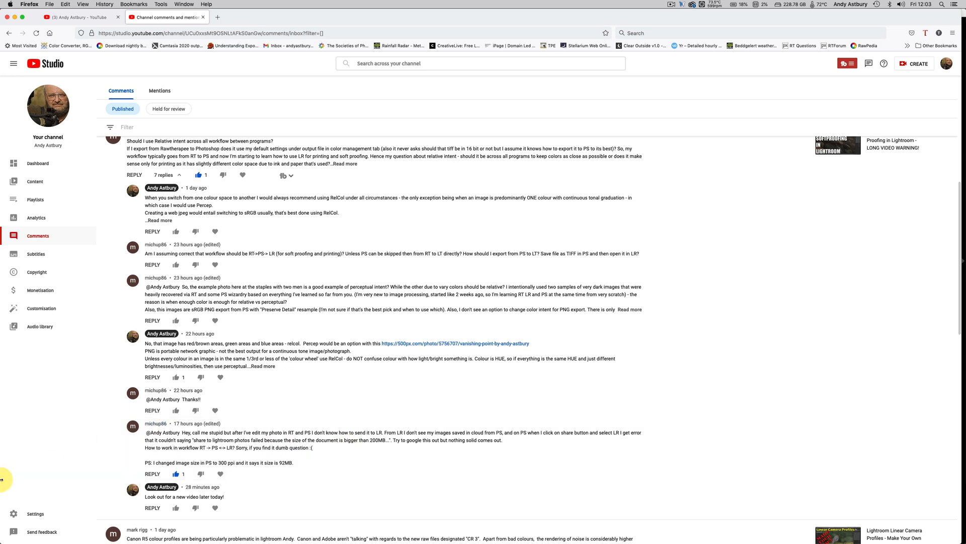
mouse_move(288, 535)
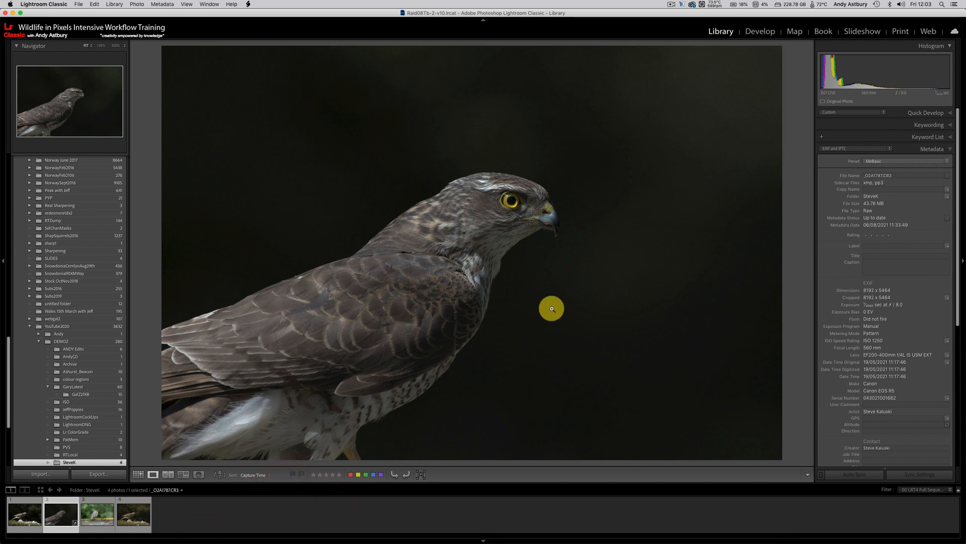
mouse_move(542, 225)
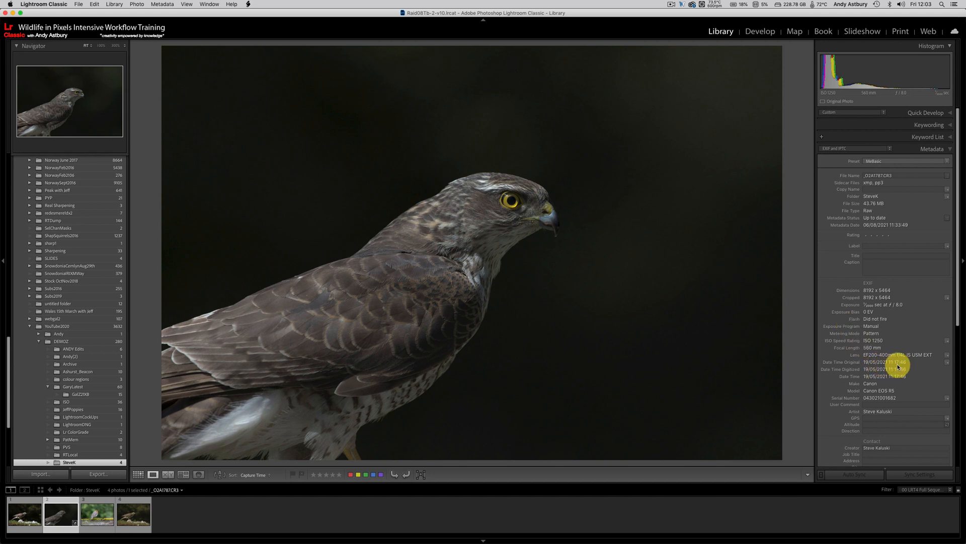
mouse_move(896, 367)
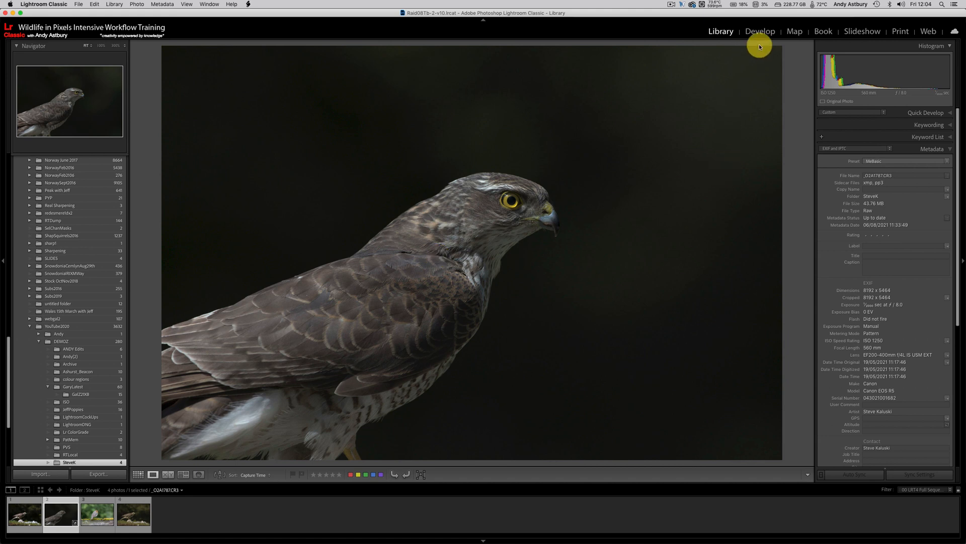
- Reset the sparrowhawk raw's develop settings to defaults in Develop
left_click(761, 31)
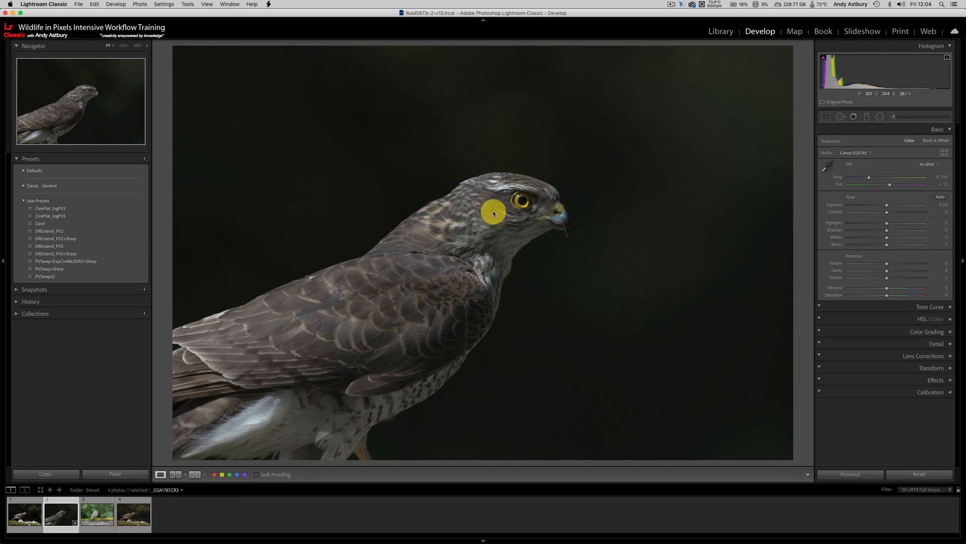
right_click(494, 213)
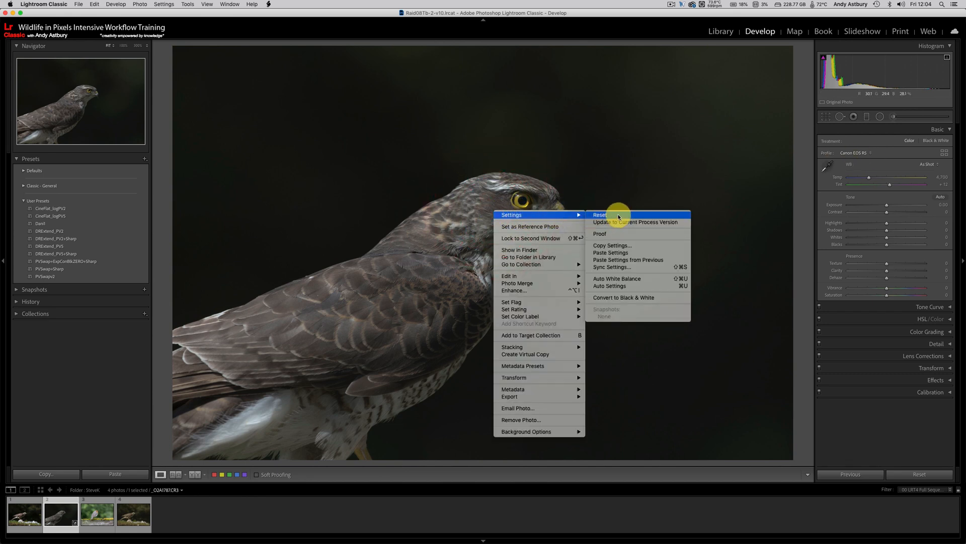
left_click(599, 215)
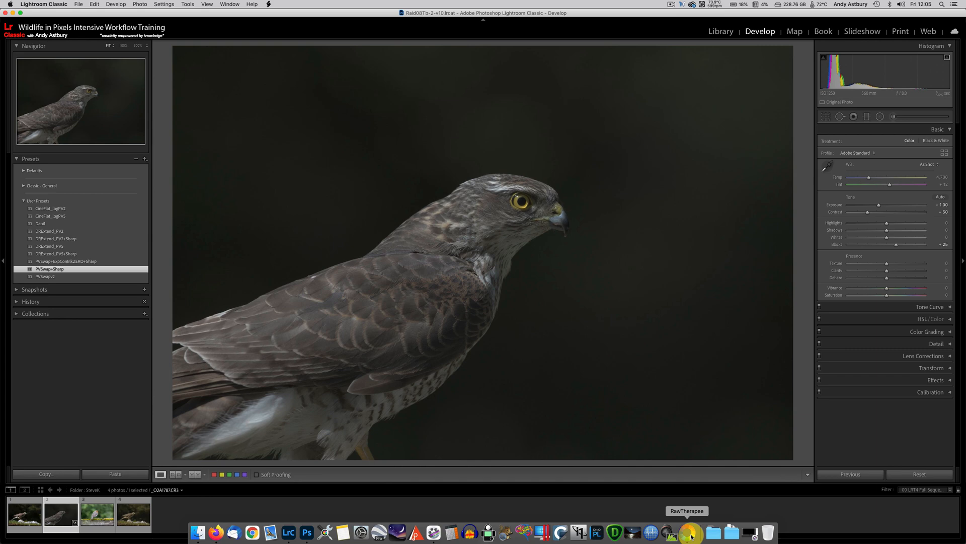
- Switch to RawTherapee with the sparrowhawk raw open under the MyBase profile
left_click(691, 533)
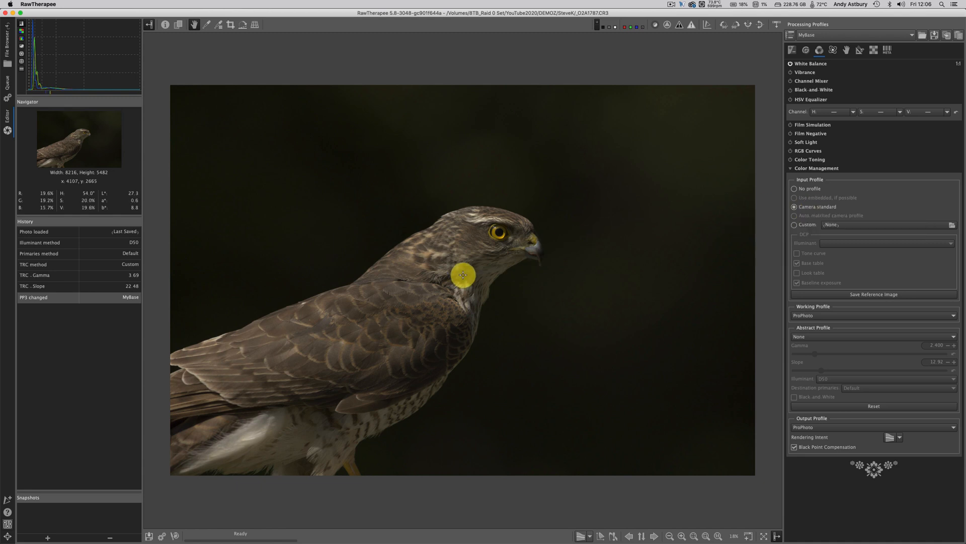
mouse_move(393, 404)
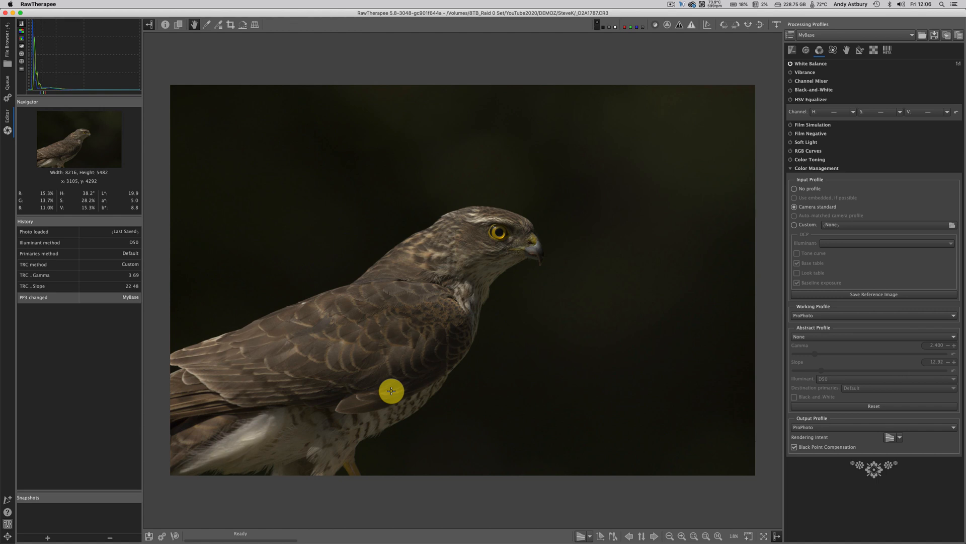
mouse_move(421, 364)
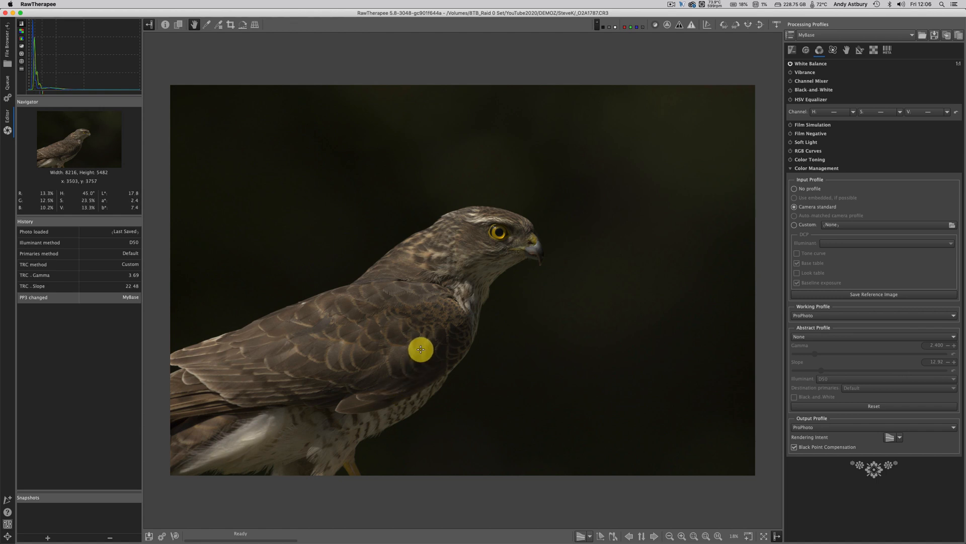
mouse_move(474, 322)
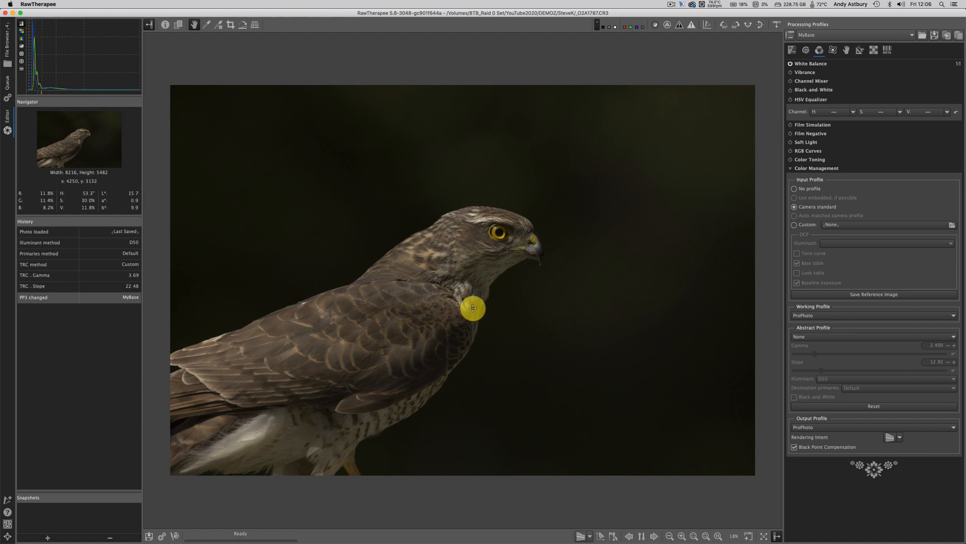
mouse_move(495, 276)
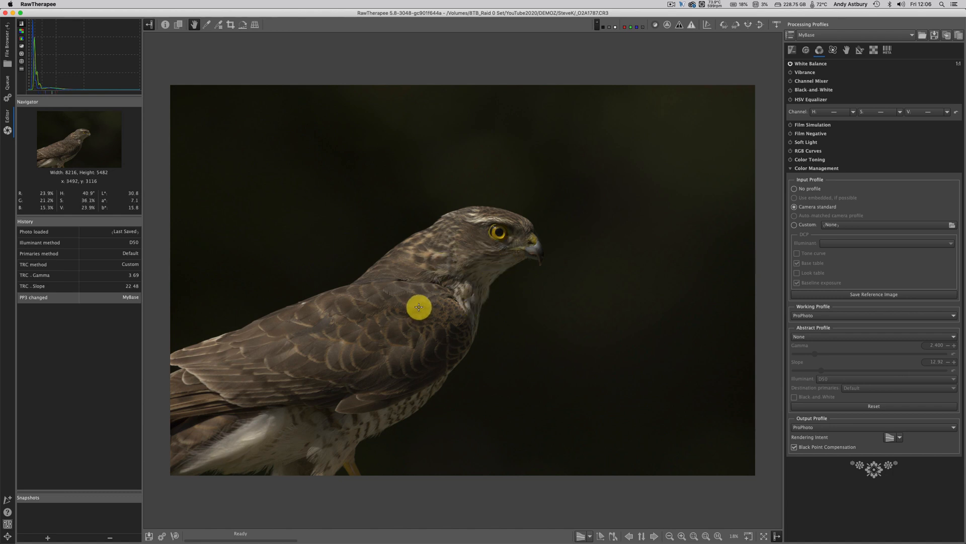
mouse_move(411, 339)
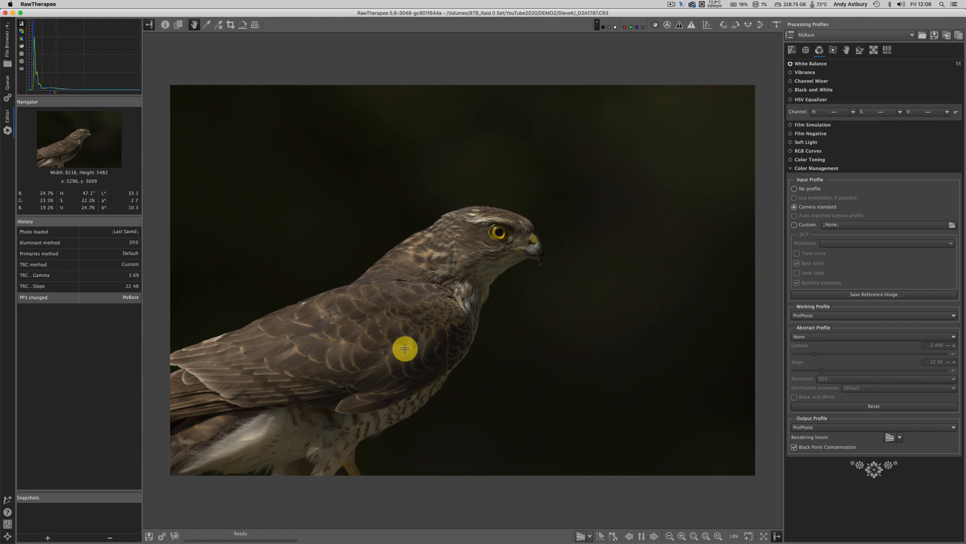
mouse_move(703, 151)
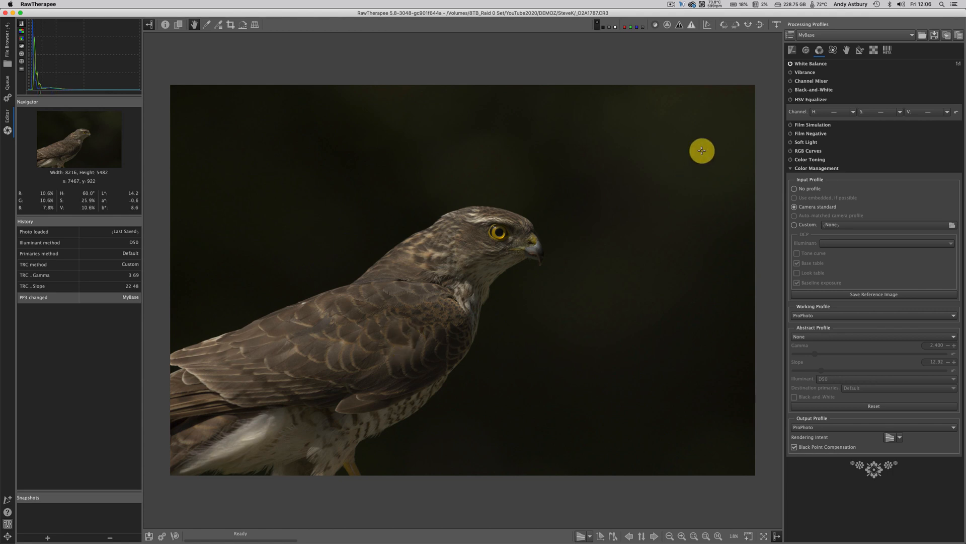
mouse_move(472, 295)
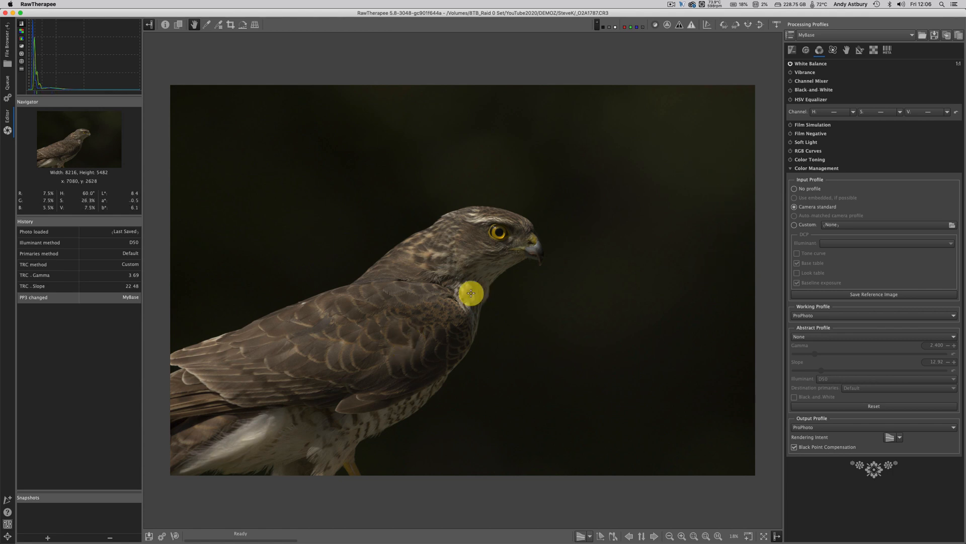
mouse_move(519, 258)
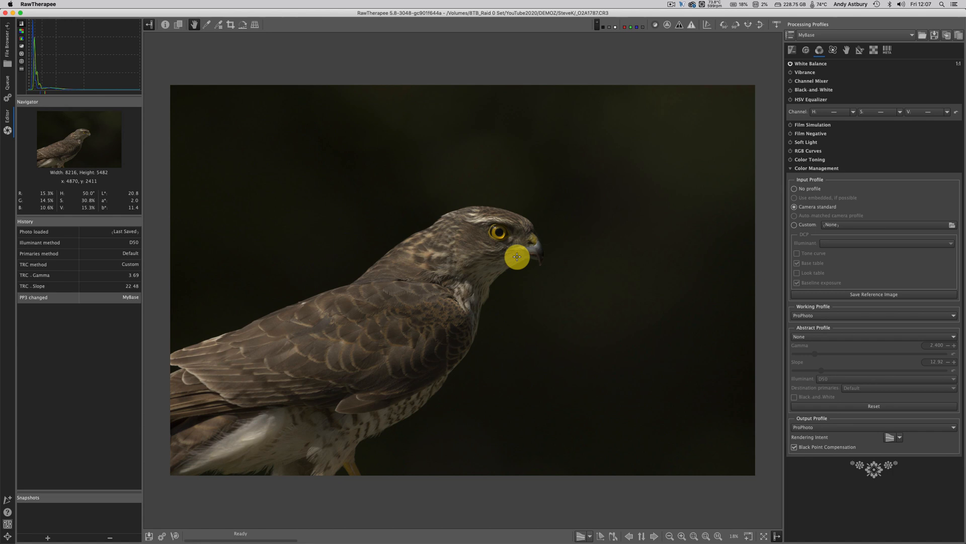
mouse_move(491, 364)
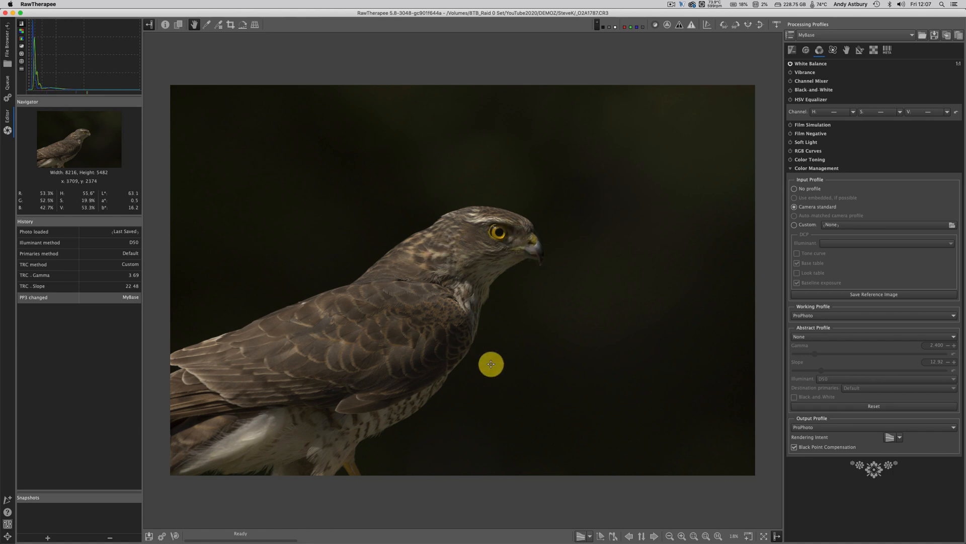
mouse_move(495, 368)
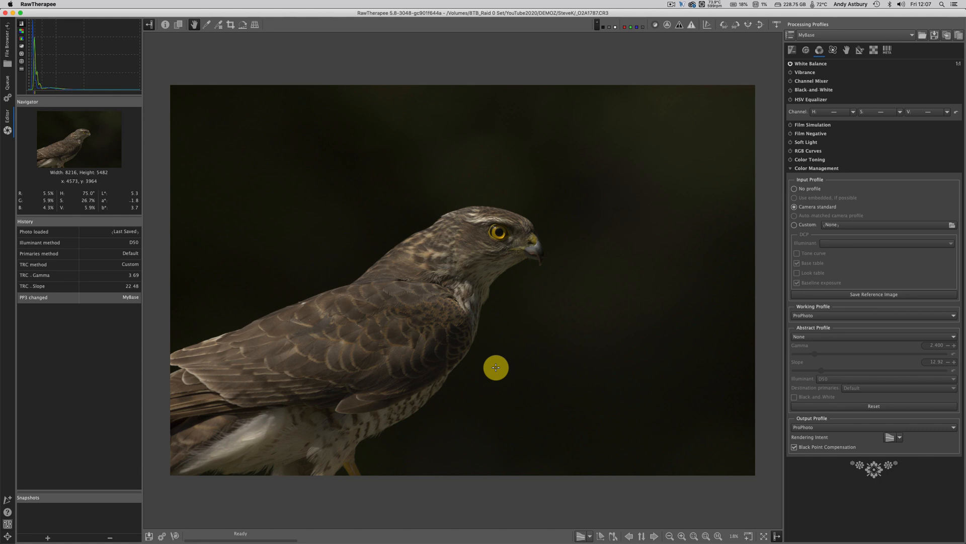
mouse_move(452, 290)
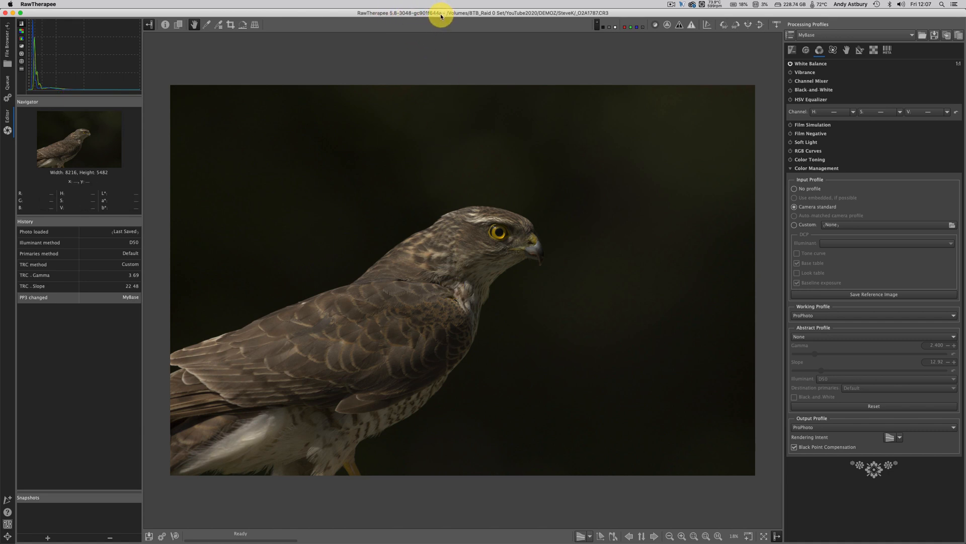
mouse_move(528, 275)
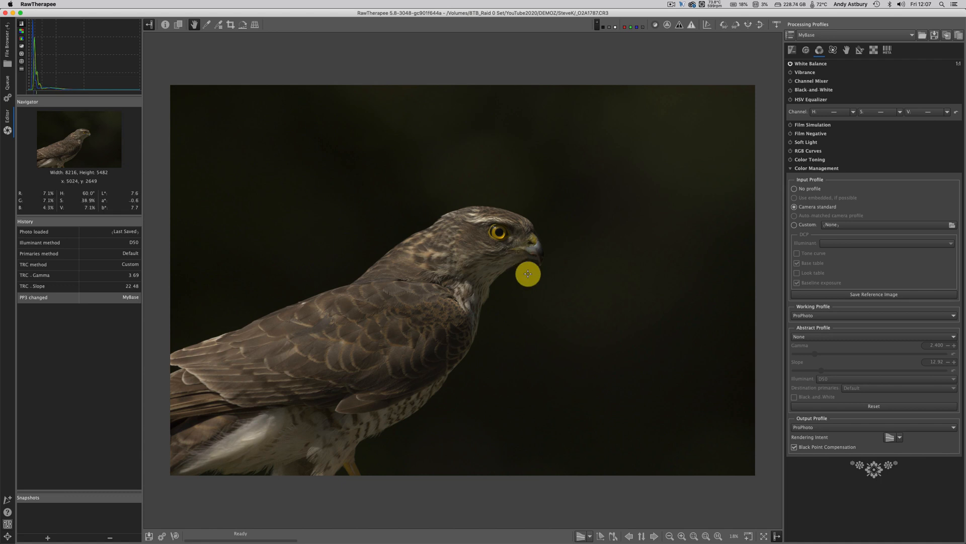
mouse_move(760, 271)
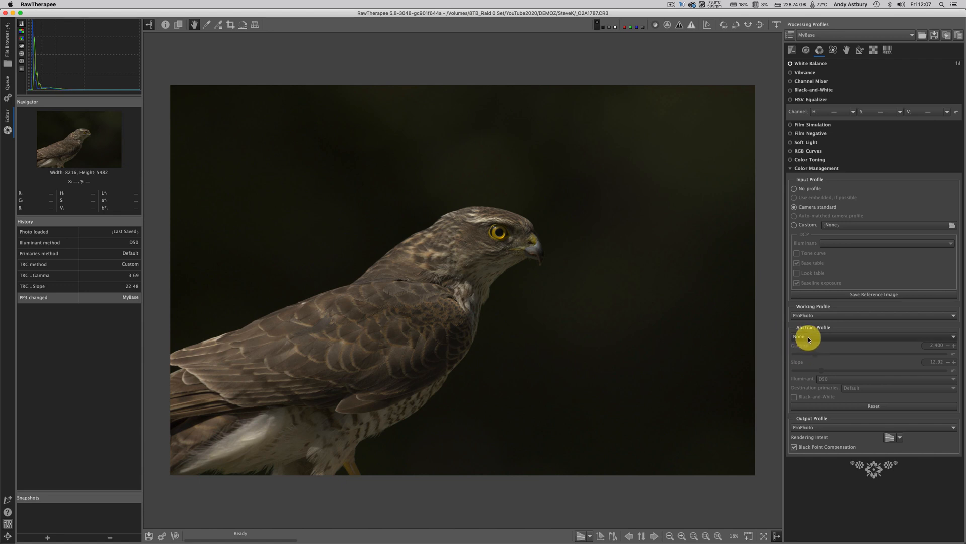
mouse_move(808, 336)
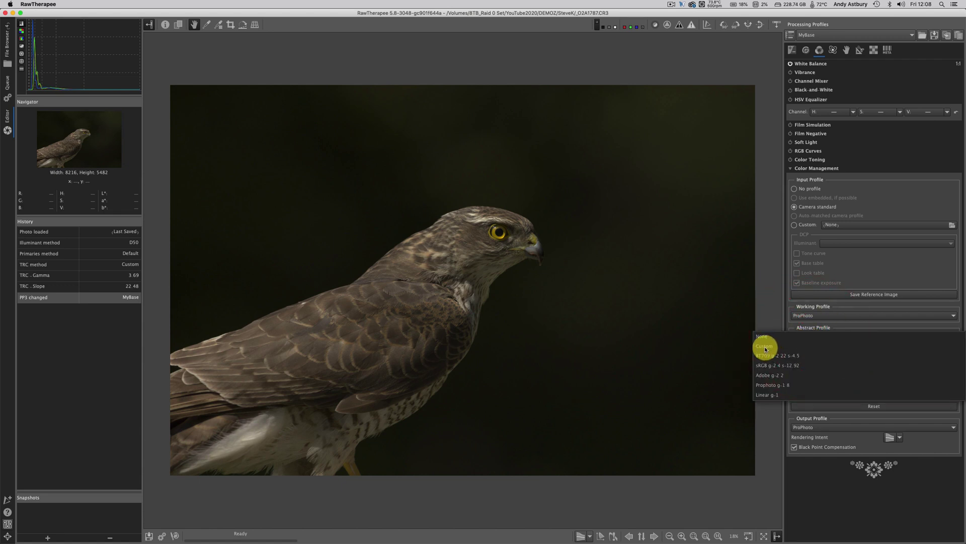
- Set the abstract profile to Custom with gamma 3.452 and slope 23.12
left_click(764, 347)
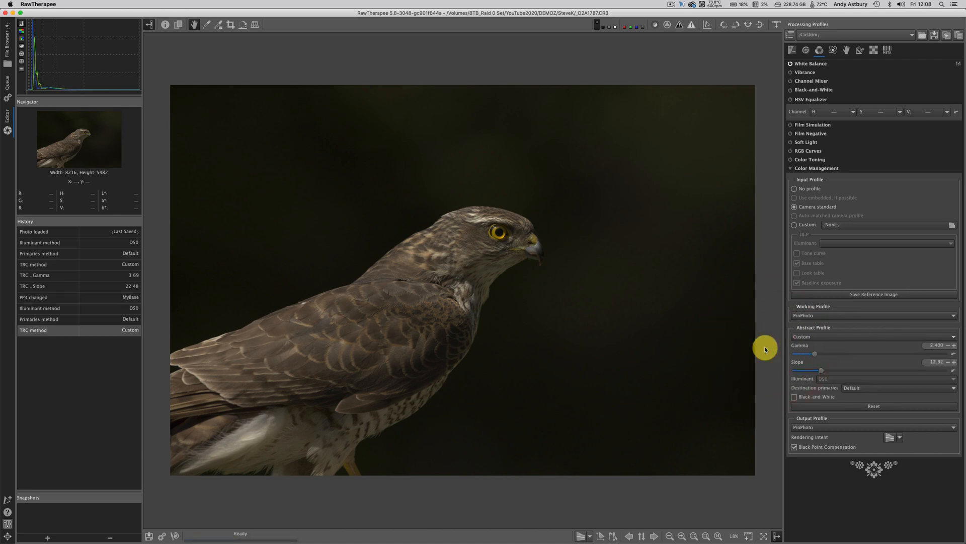
mouse_move(830, 355)
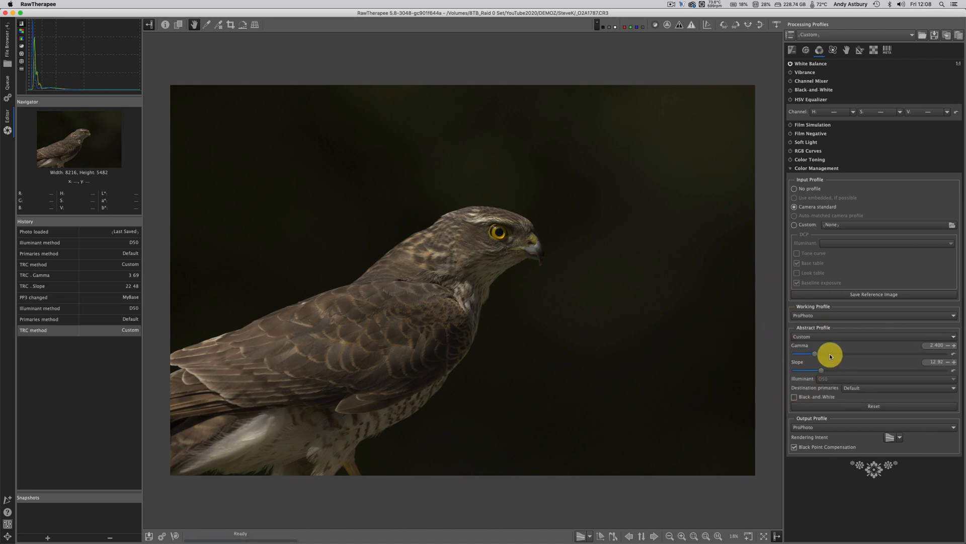
left_click_drag(831, 353, 822, 353)
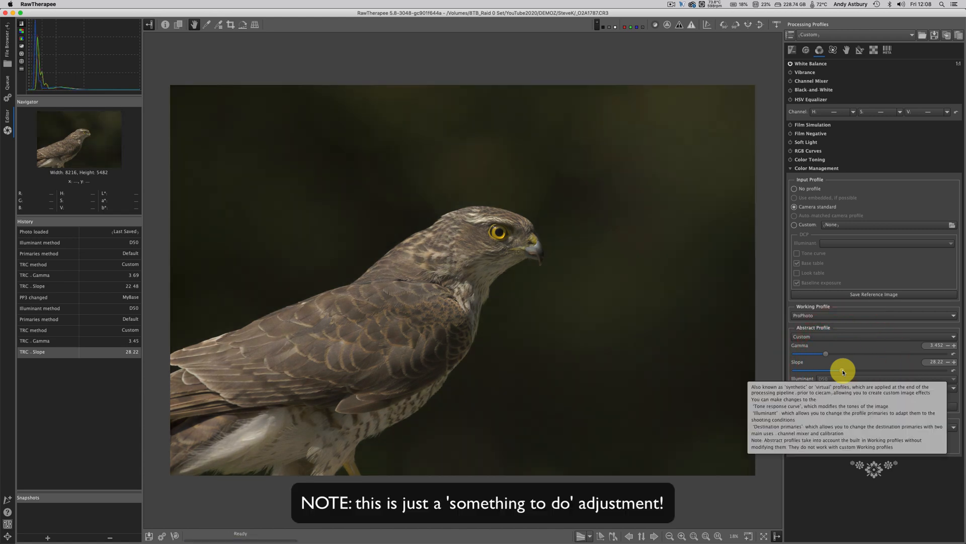
left_click_drag(825, 369, 837, 369)
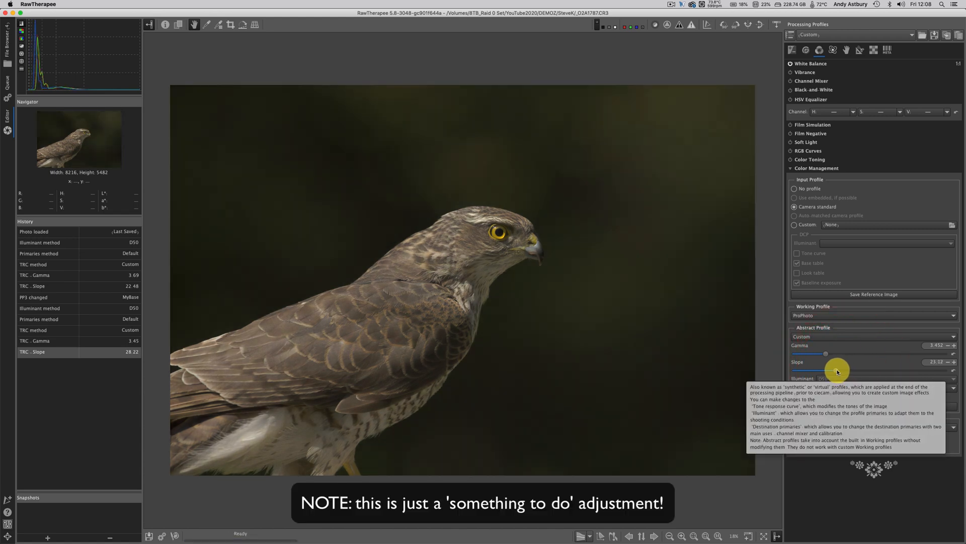
left_click_drag(863, 361, 839, 362)
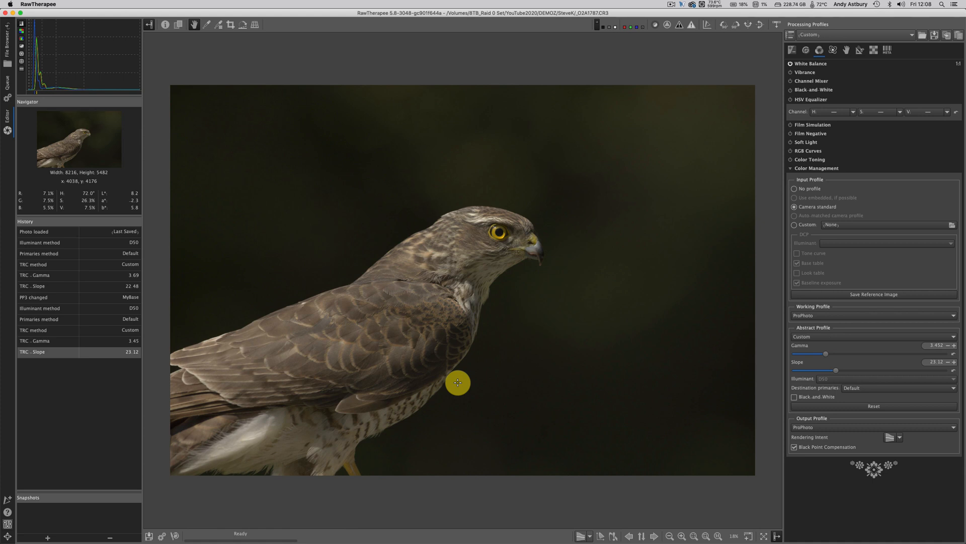
mouse_move(48, 472)
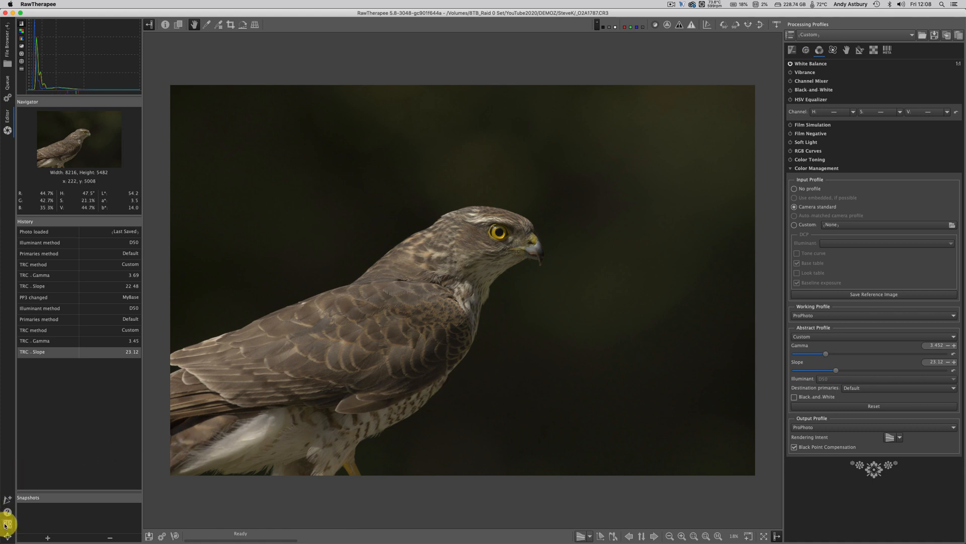
- In Preferences, set the external editor to a custom command line for Photoshop
left_click(6, 520)
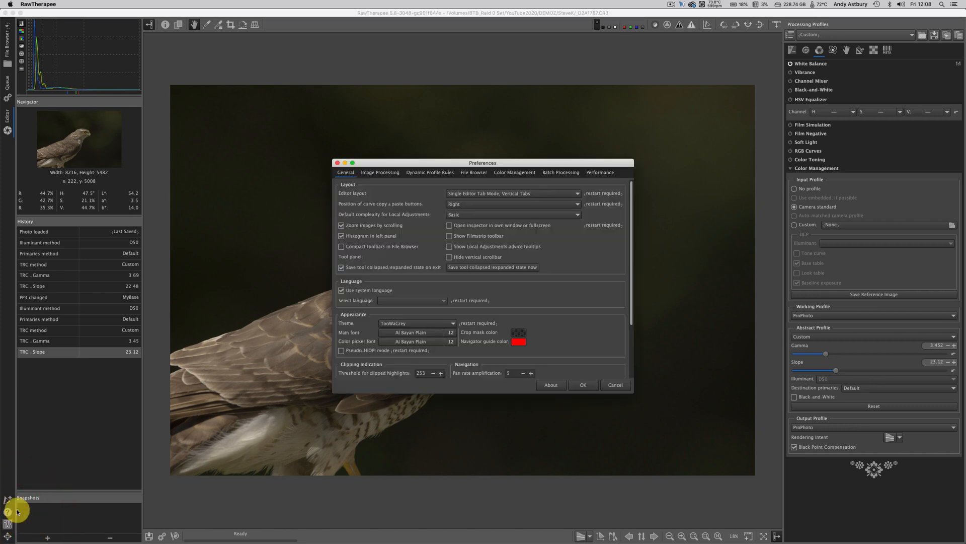
mouse_move(456, 195)
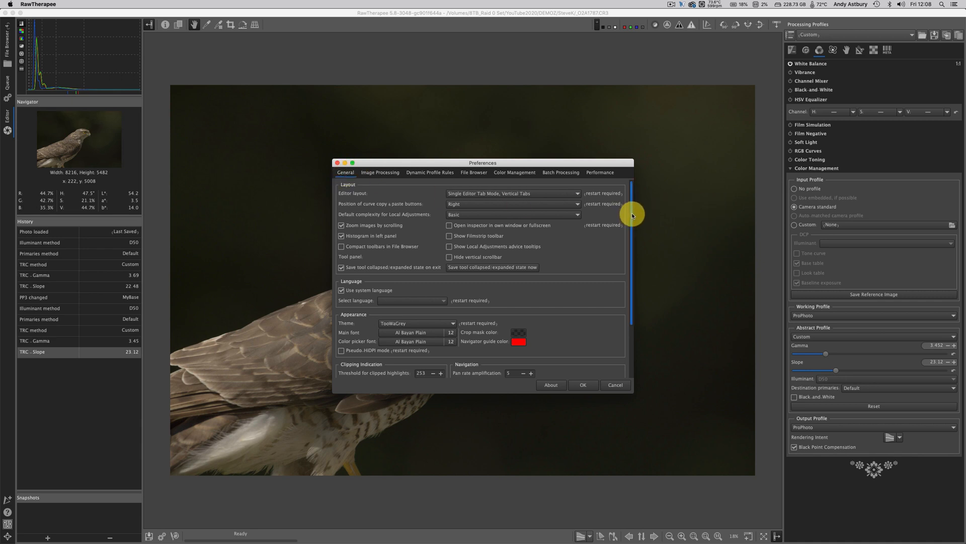
scroll("down", 3)
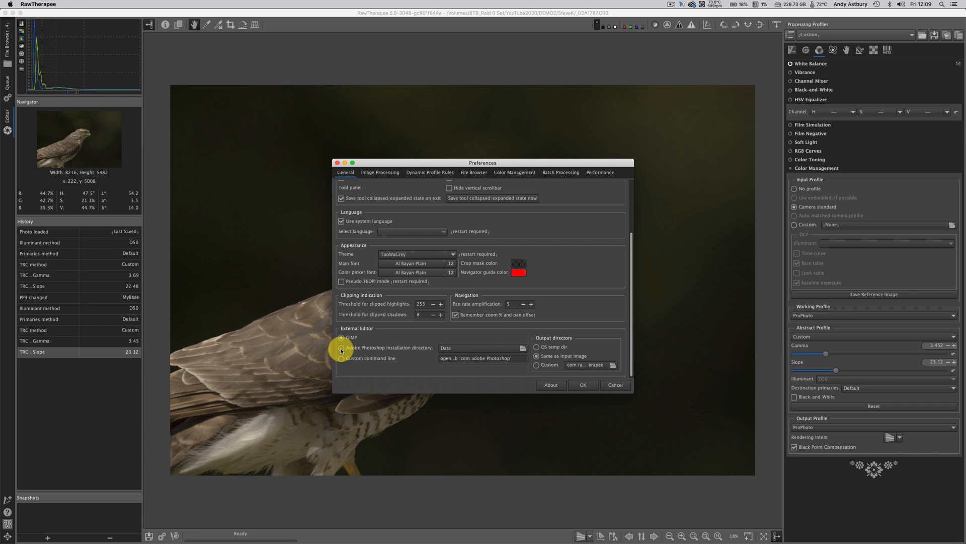
left_click(341, 347)
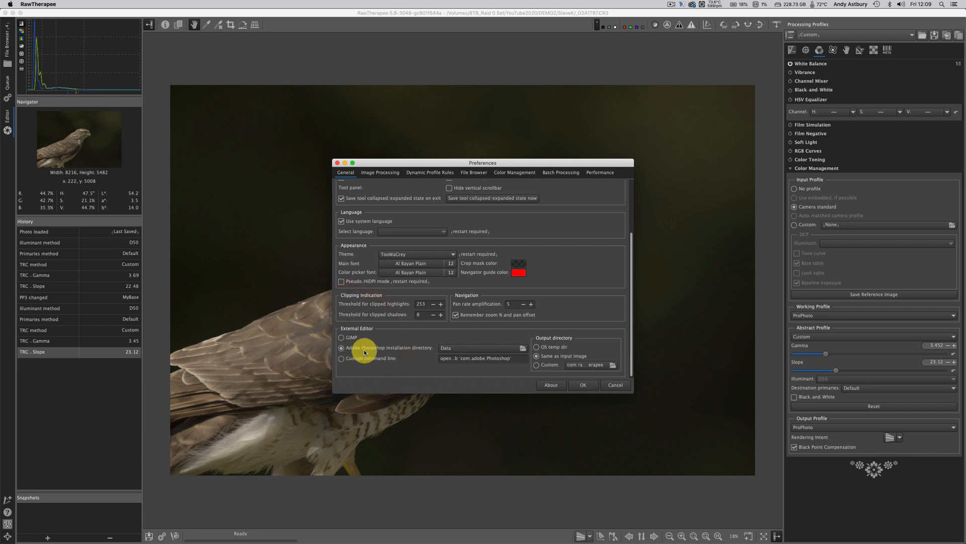
mouse_move(426, 347)
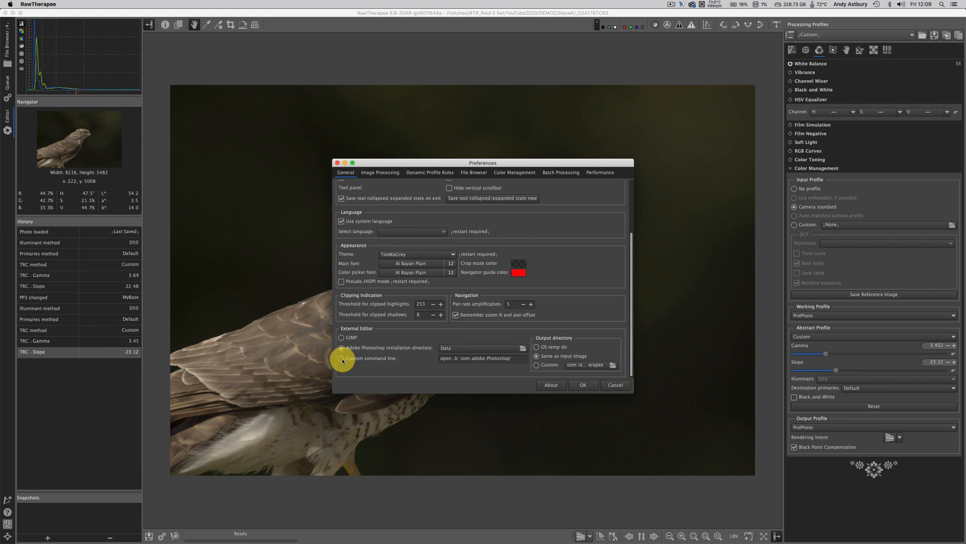
left_click(342, 359)
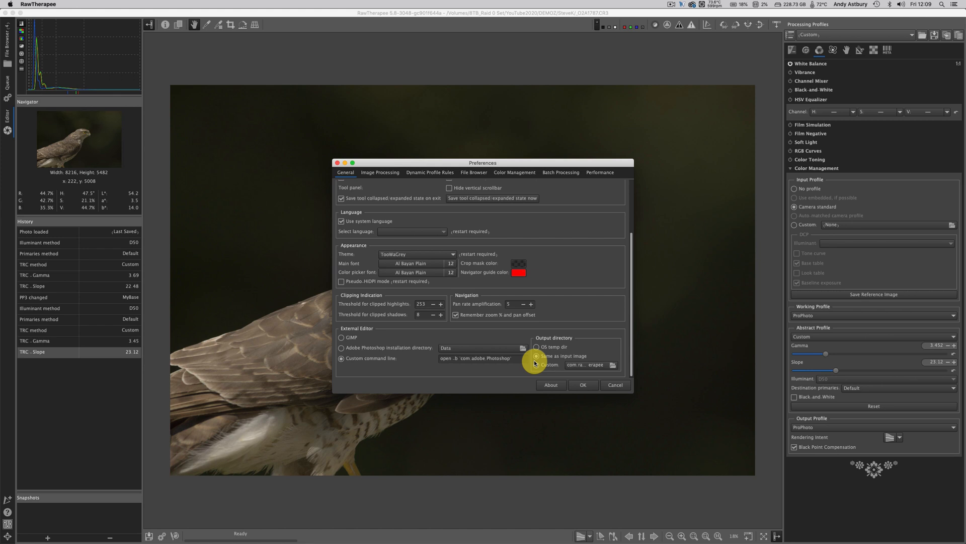
left_click(535, 356)
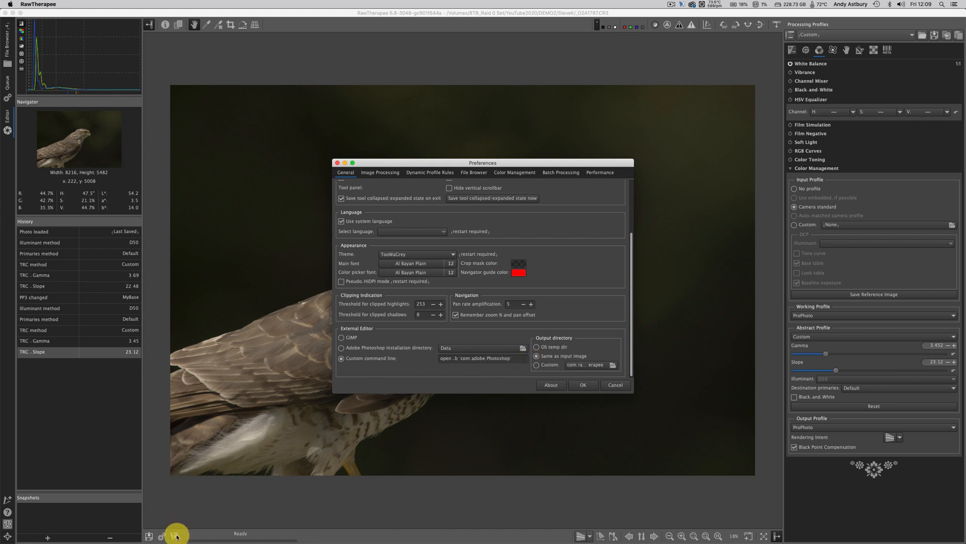
mouse_move(177, 538)
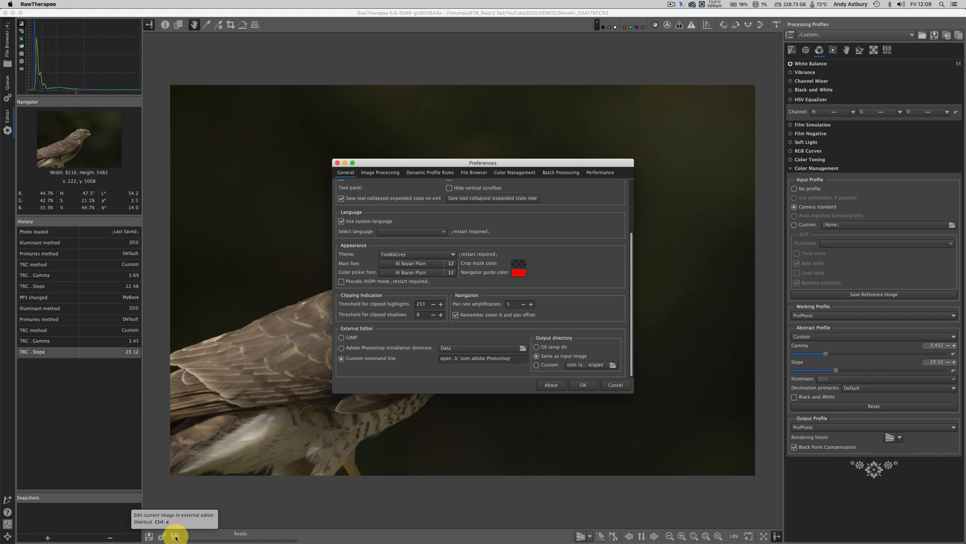
mouse_move(319, 411)
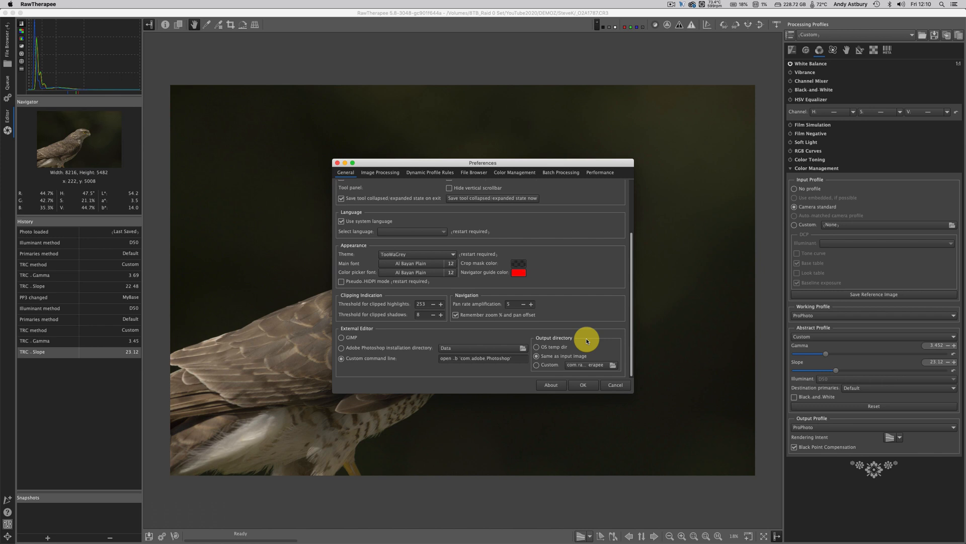
mouse_move(548, 338)
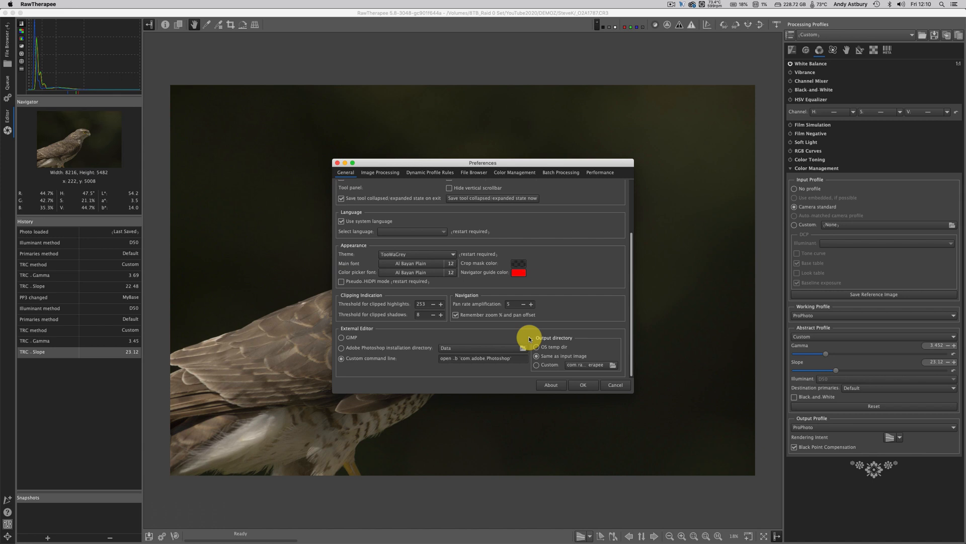
mouse_move(567, 340)
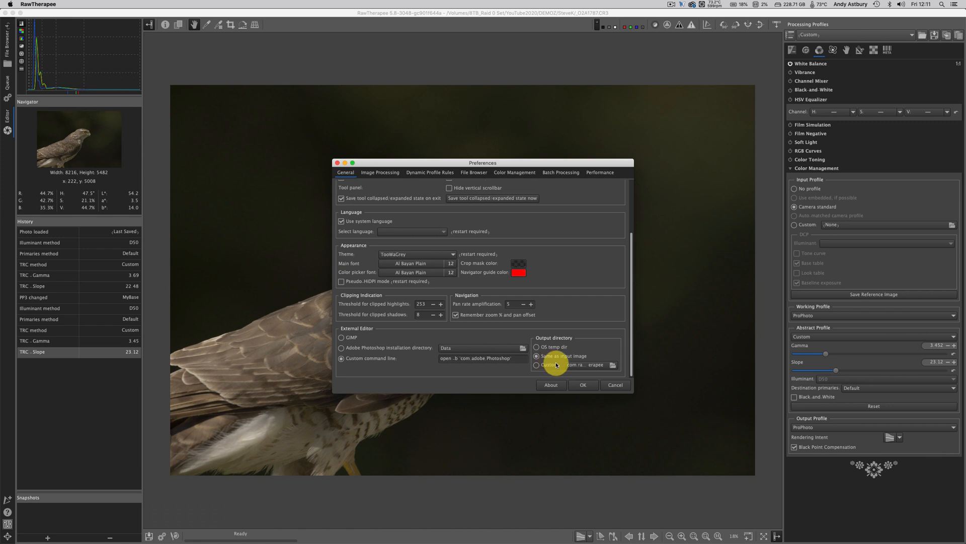
- Confirm the Preferences and bring up the save window for the current image
left_click(584, 384)
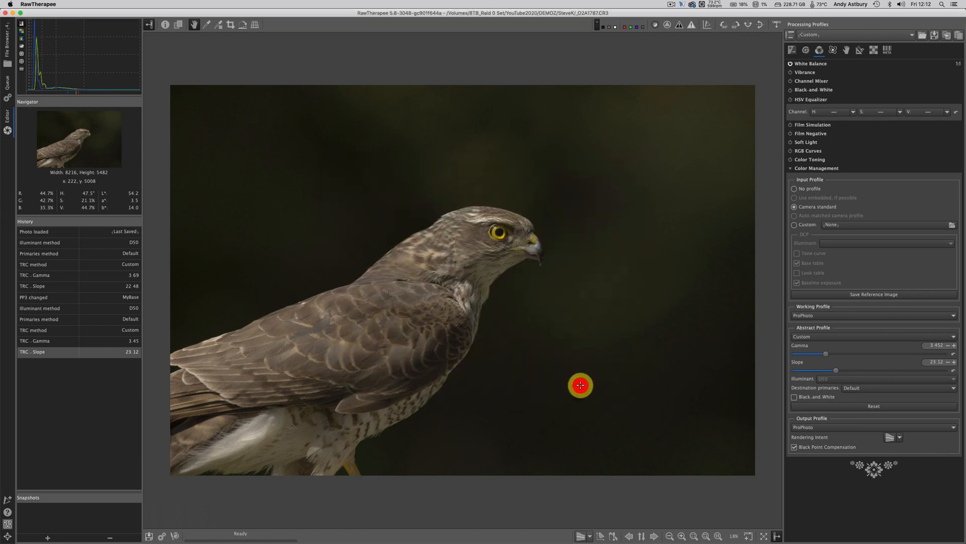
mouse_move(525, 375)
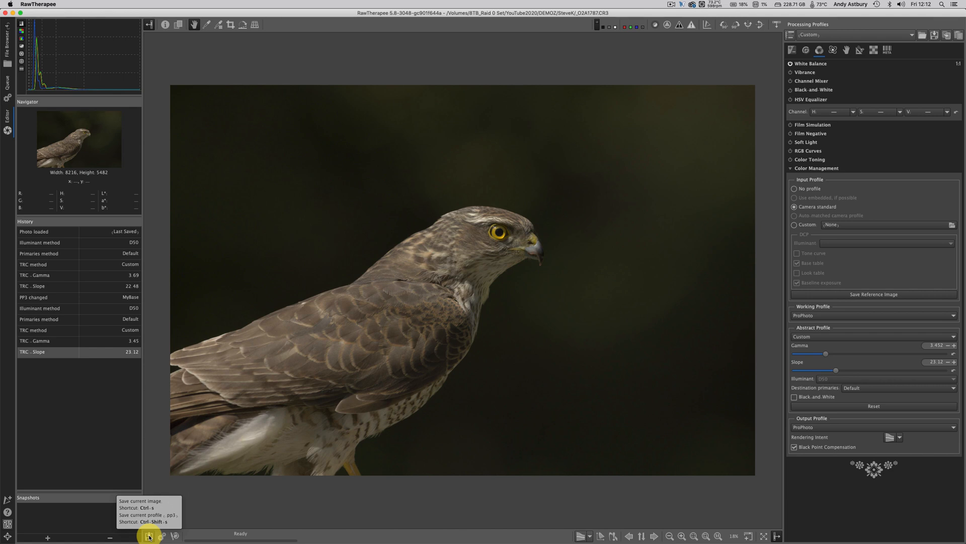
left_click(148, 537)
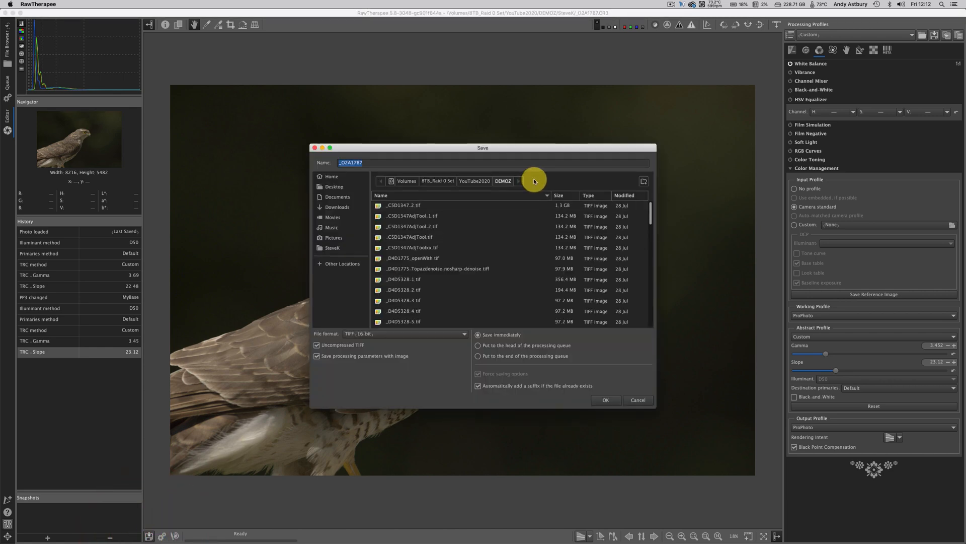
mouse_move(348, 180)
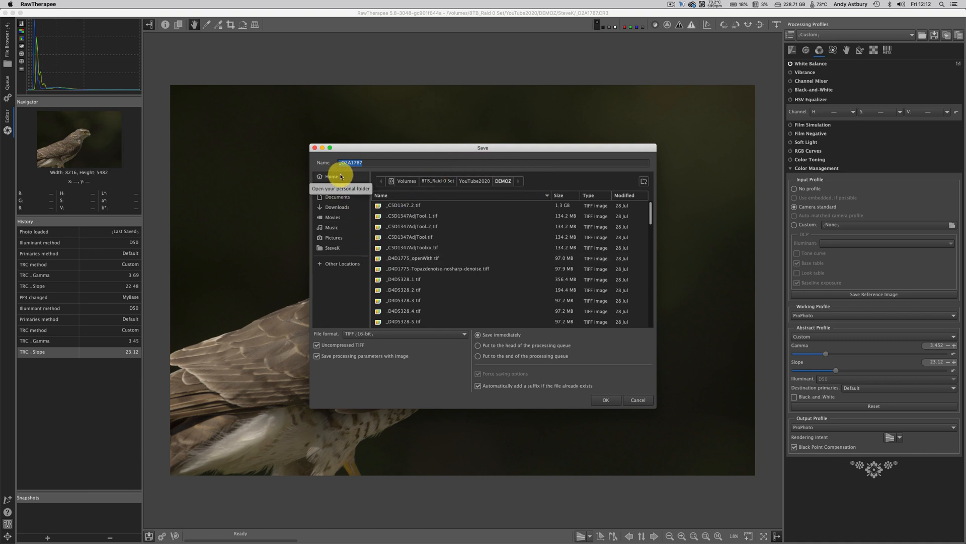
mouse_move(332, 252)
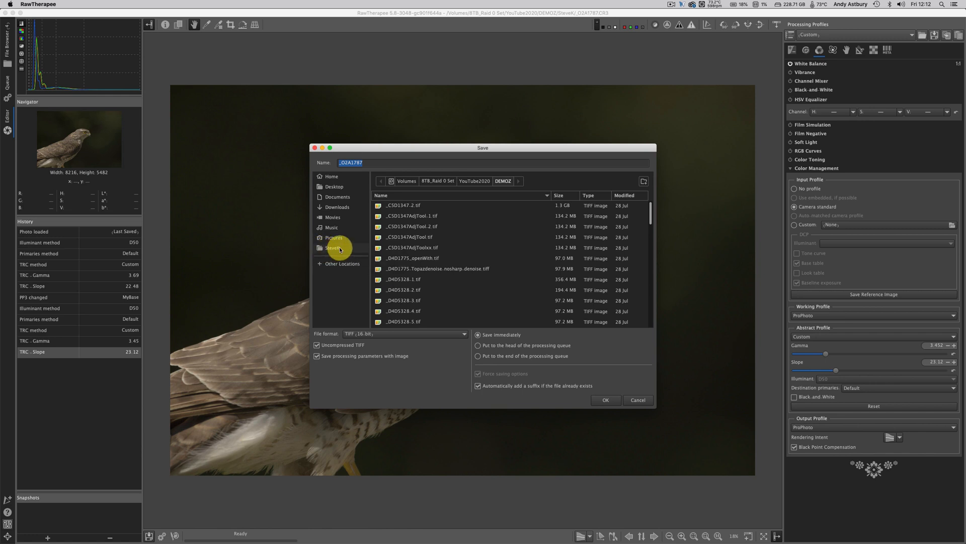
mouse_move(334, 234)
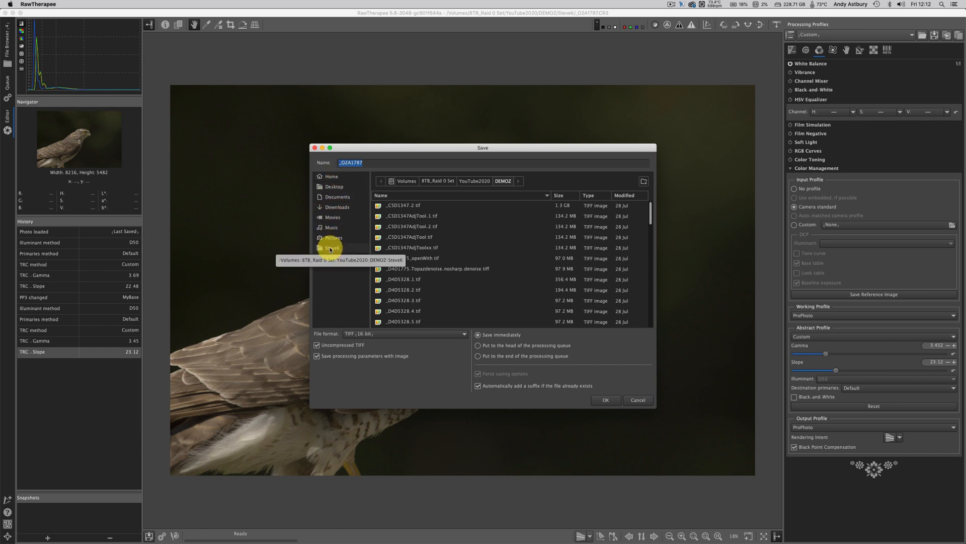
- Point the save dialog at the bookmarked SteveK project folder for 16-bit TIFF output
left_click(330, 247)
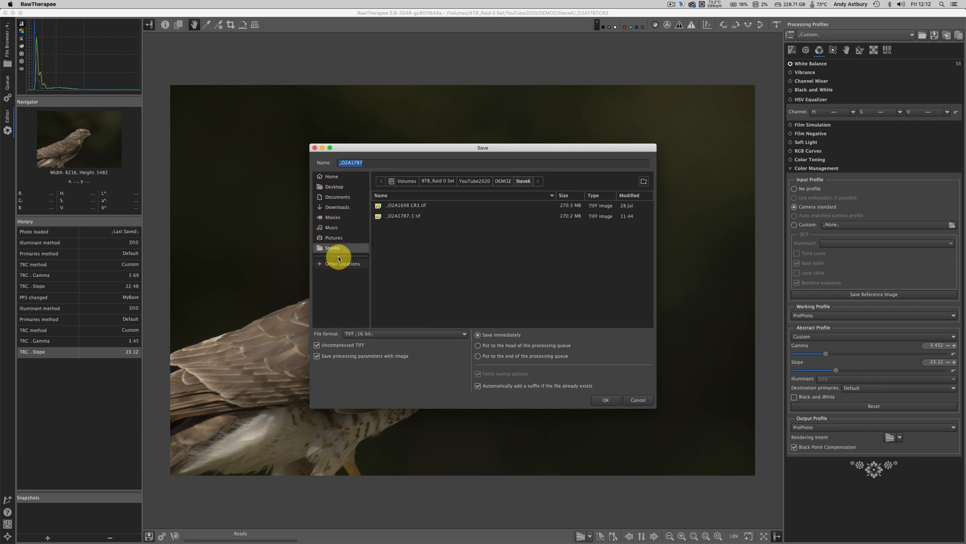
mouse_move(334, 250)
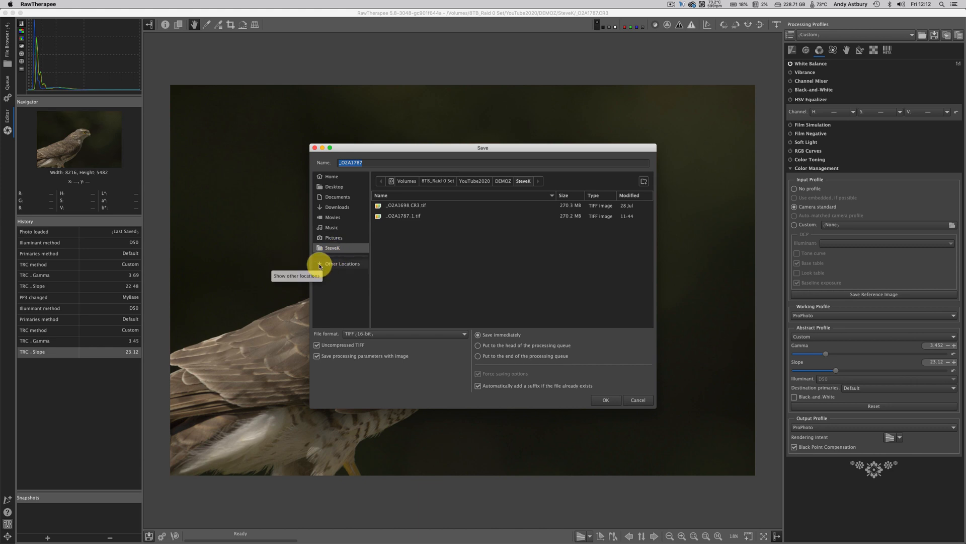
left_click(343, 263)
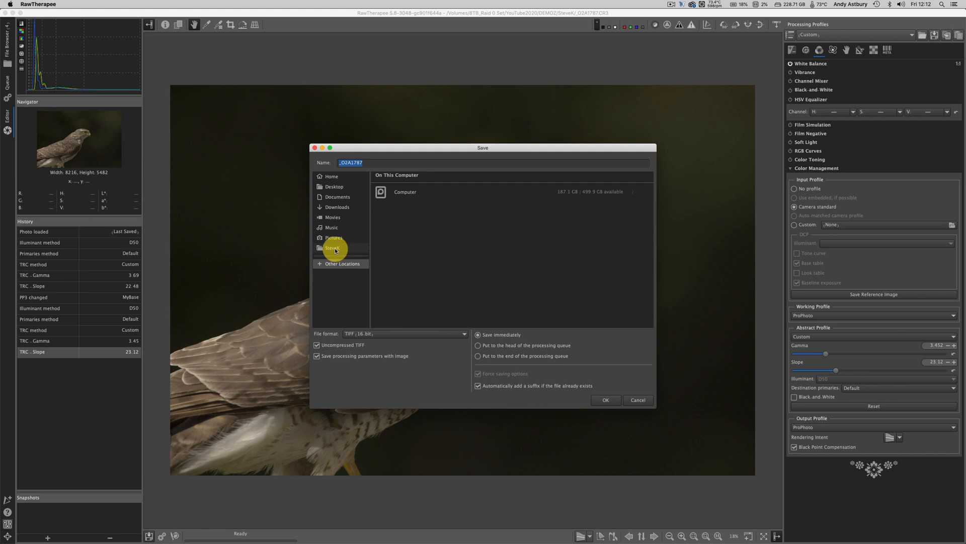
left_click(333, 248)
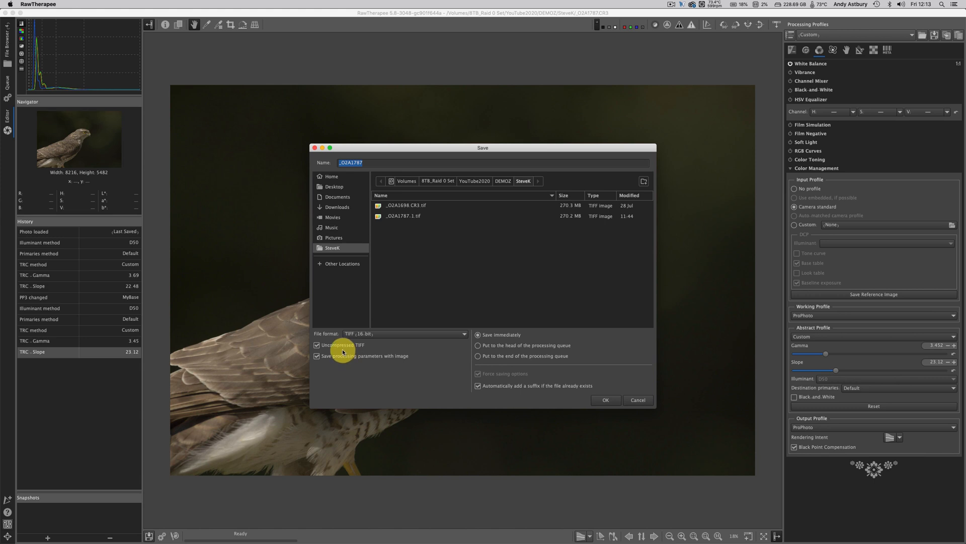
mouse_move(631, 403)
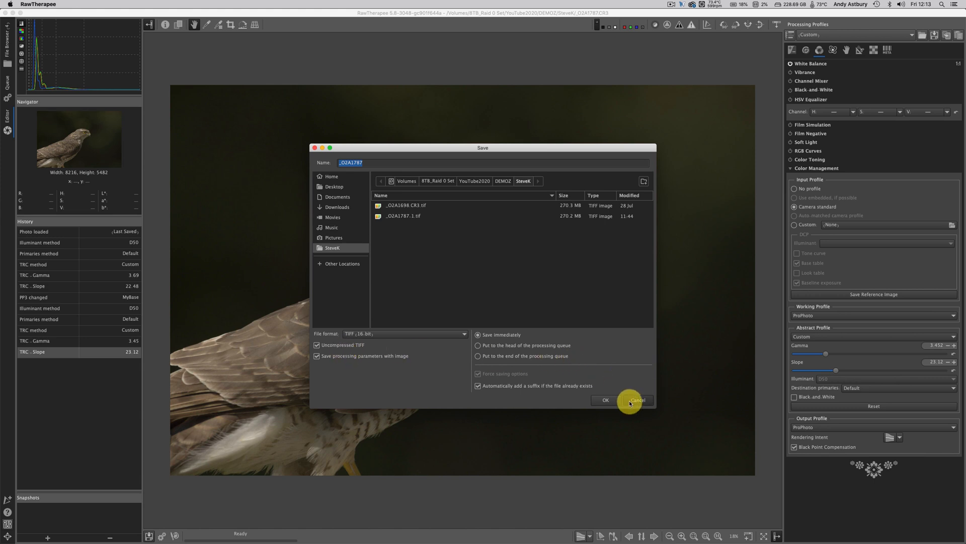
mouse_move(604, 401)
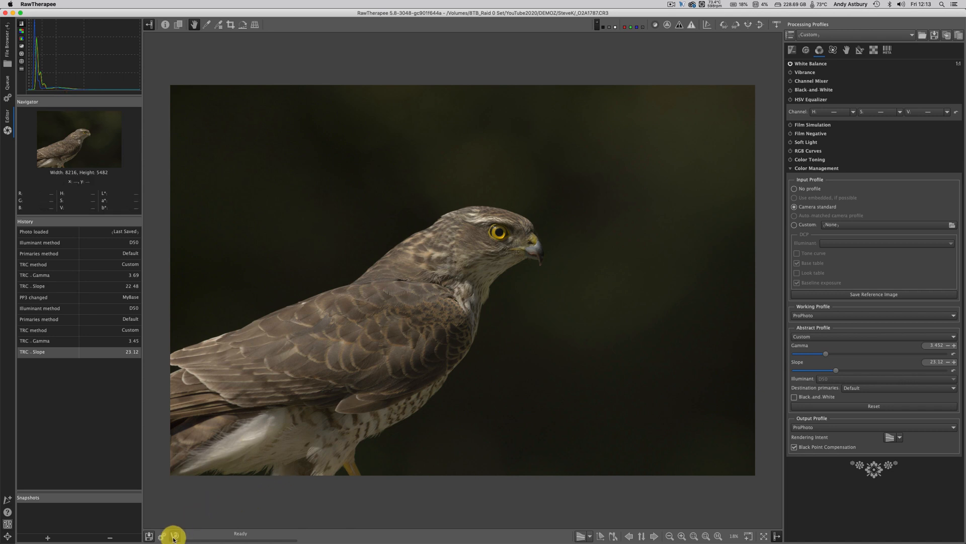
mouse_move(175, 534)
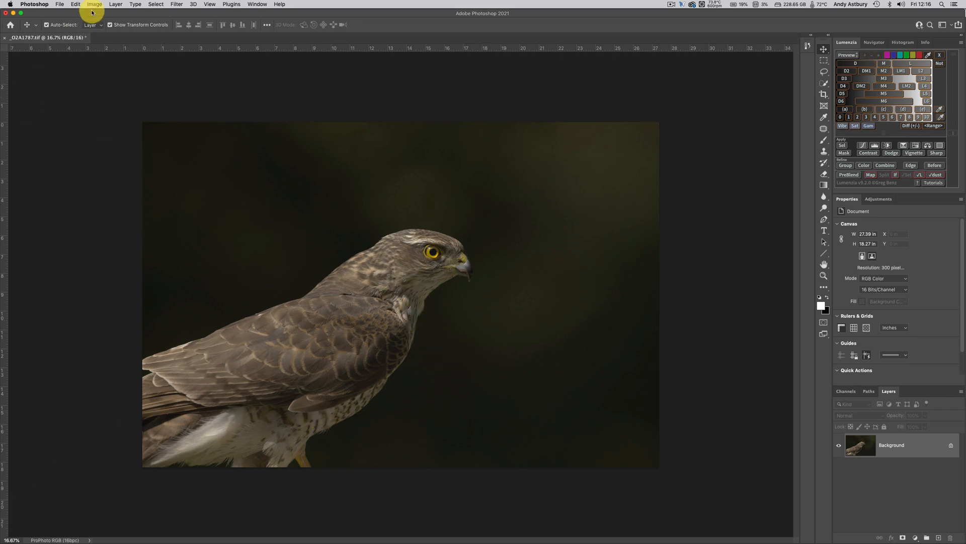
left_click(93, 4)
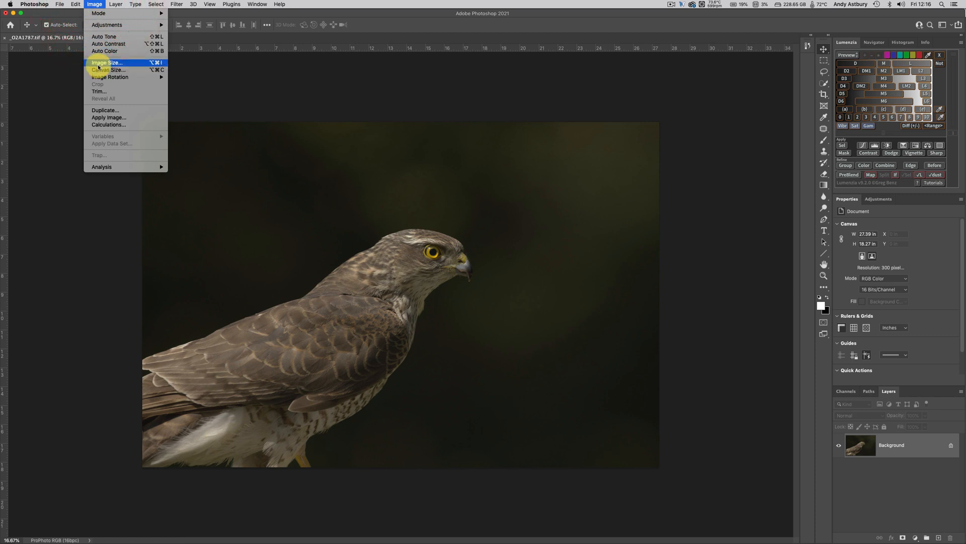
left_click(108, 63)
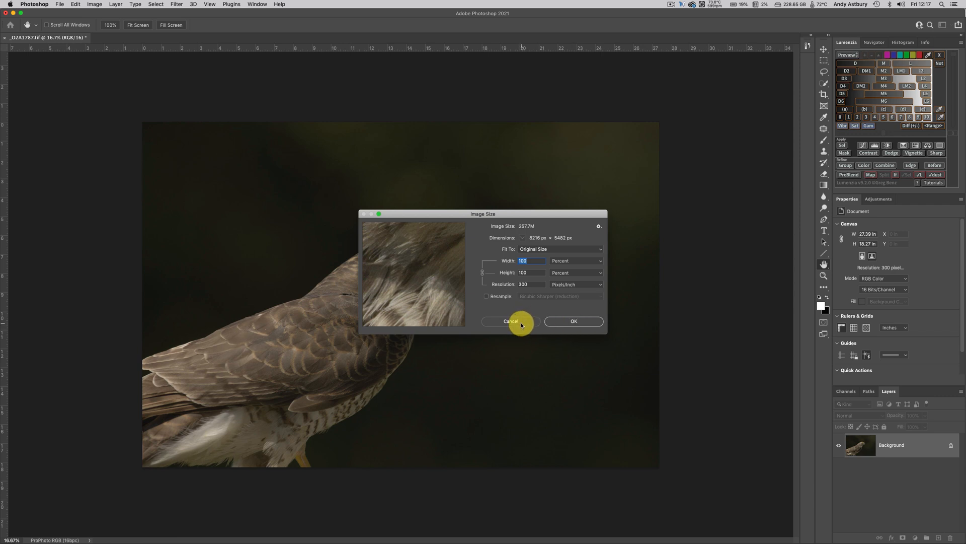
left_click(511, 321)
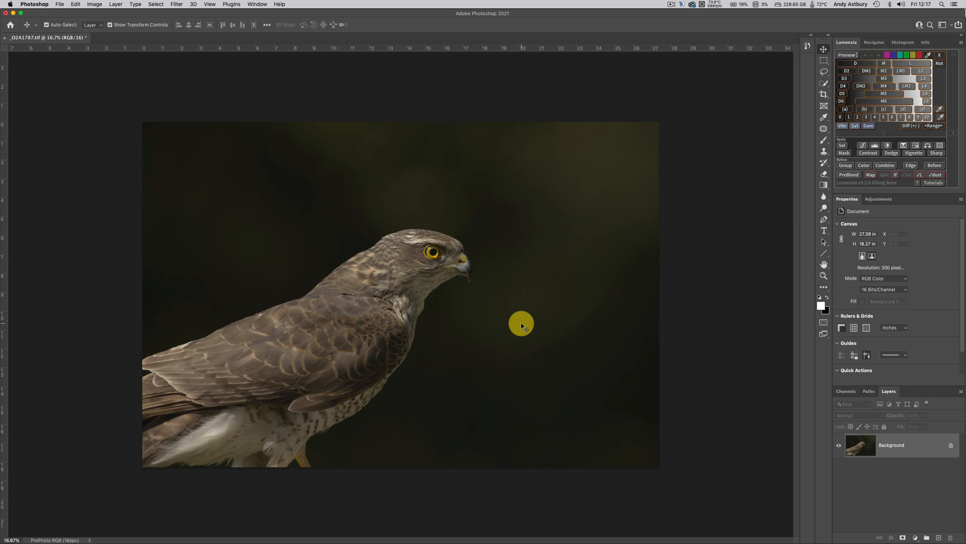
mouse_move(144, 99)
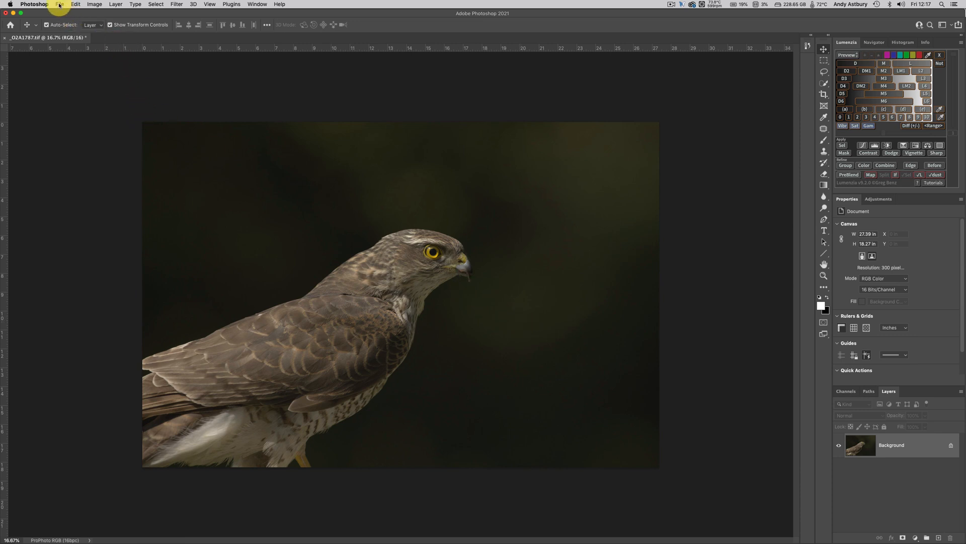
left_click(60, 4)
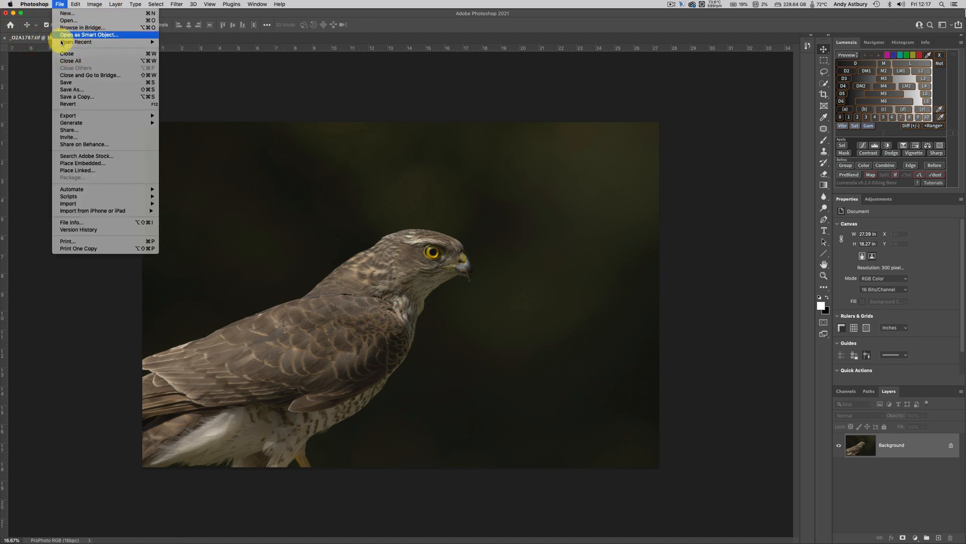
mouse_move(69, 89)
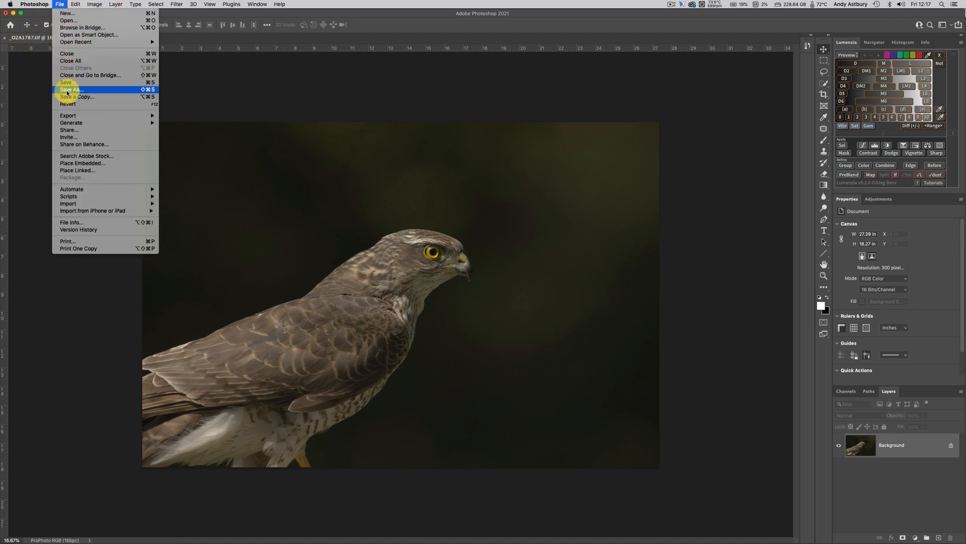
left_click(70, 91)
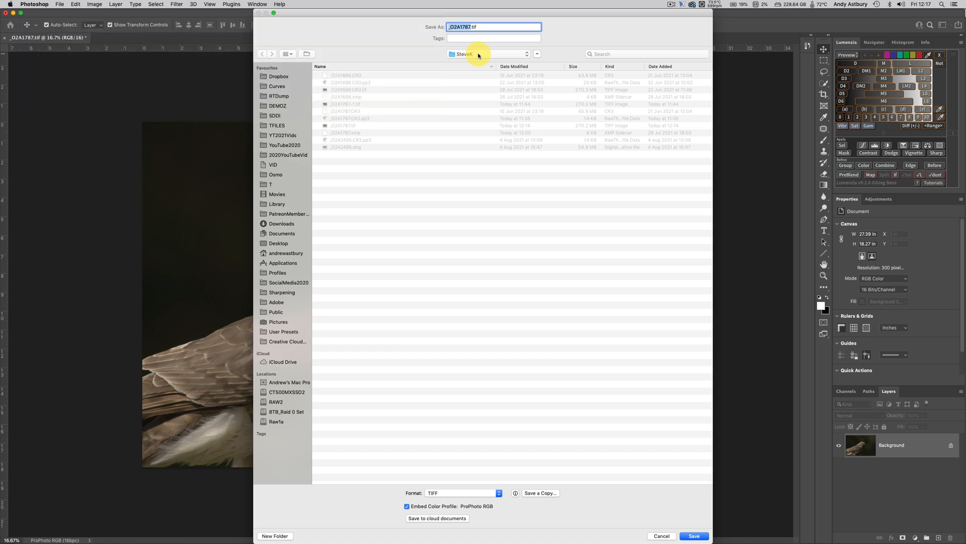
mouse_move(241, 335)
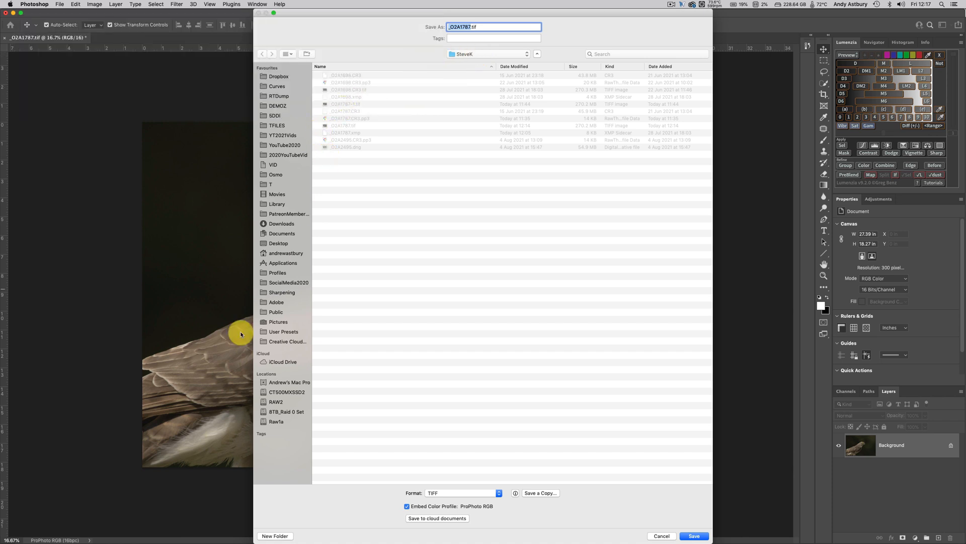
mouse_move(567, 98)
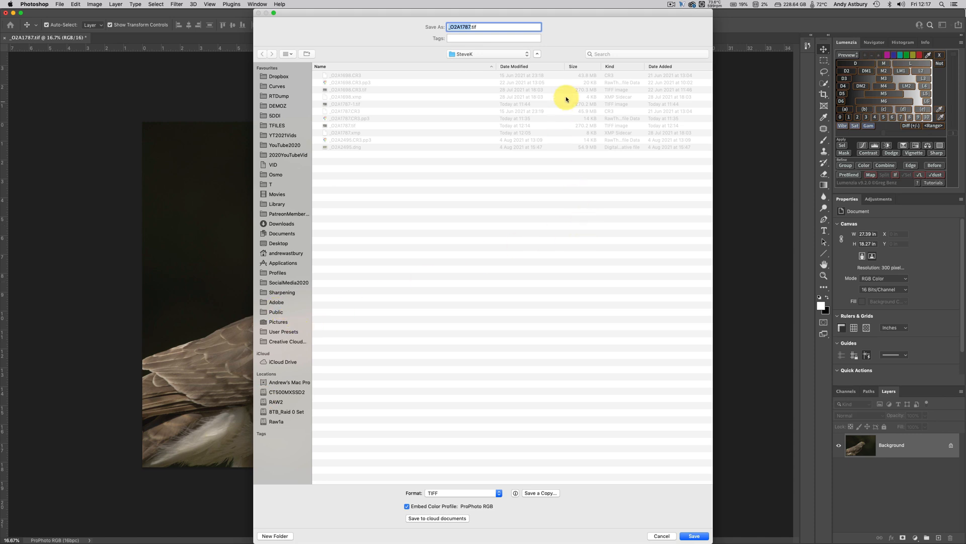
left_click(538, 53)
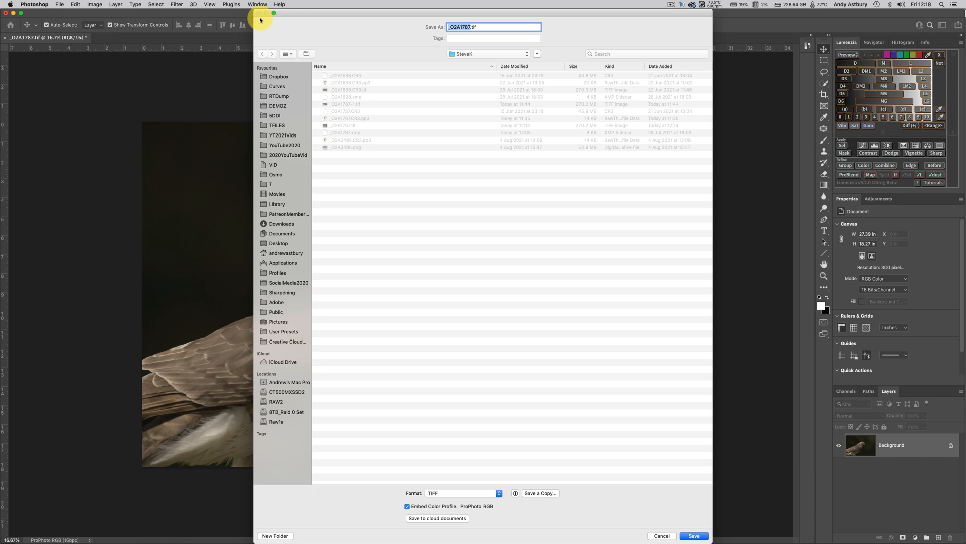
mouse_move(348, 272)
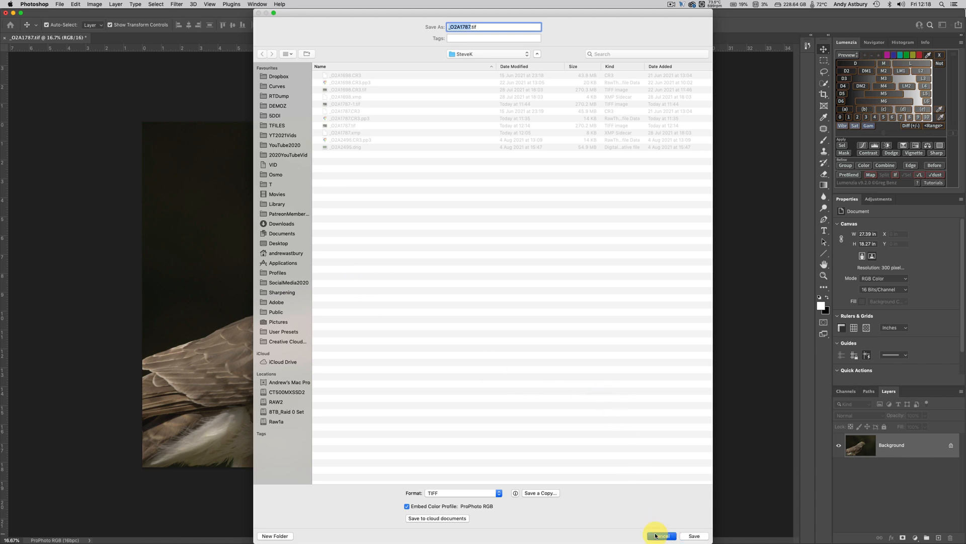
left_click(662, 536)
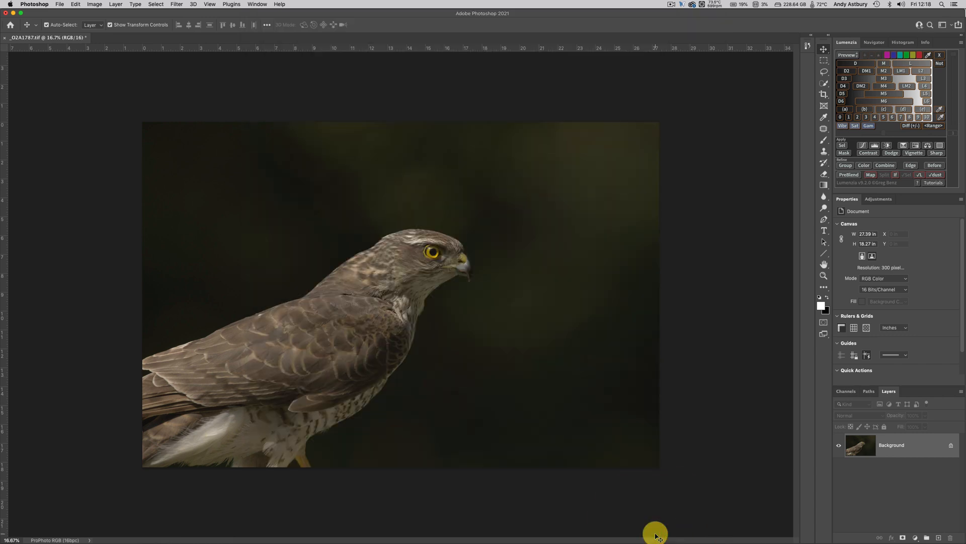
mouse_move(208, 148)
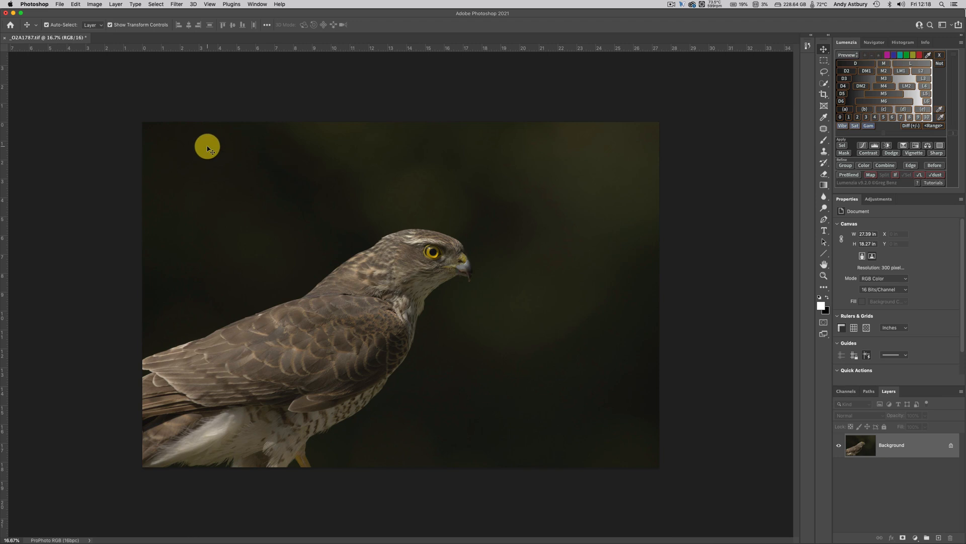
mouse_move(276, 264)
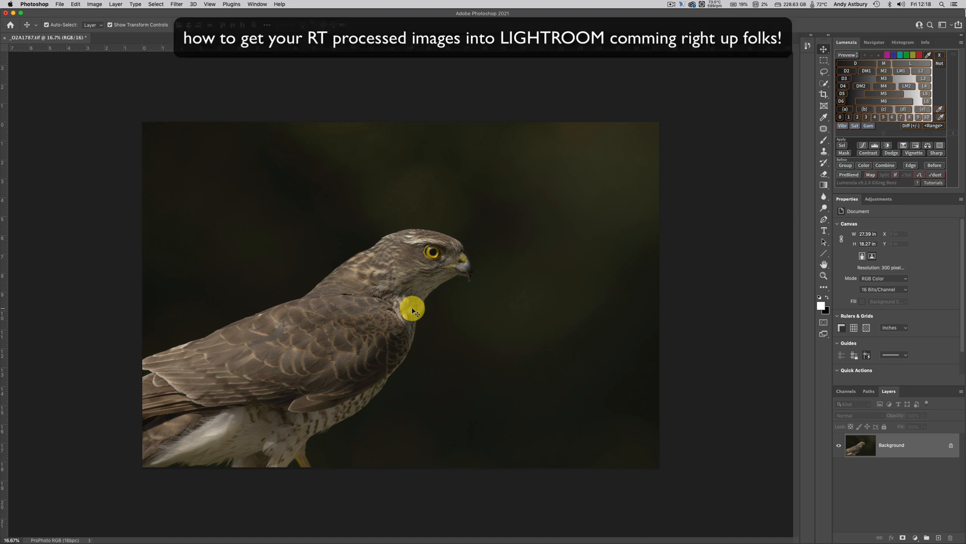
mouse_move(292, 529)
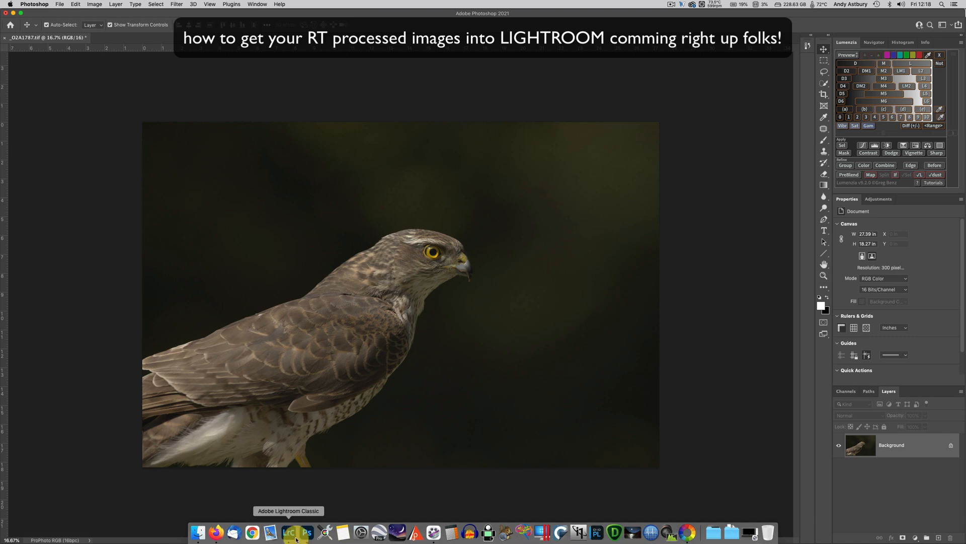
- Bring Lightroom Classic to the front, leaving the Photoshop document open
left_click(291, 539)
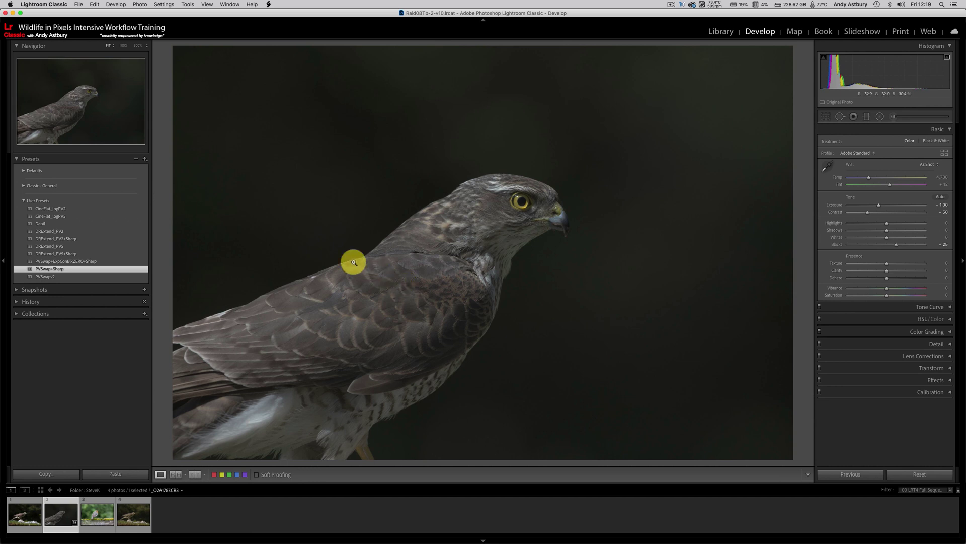
- Go to the photo's folder in Library and synchronise it to import the new TIFF
right_click(451, 254)
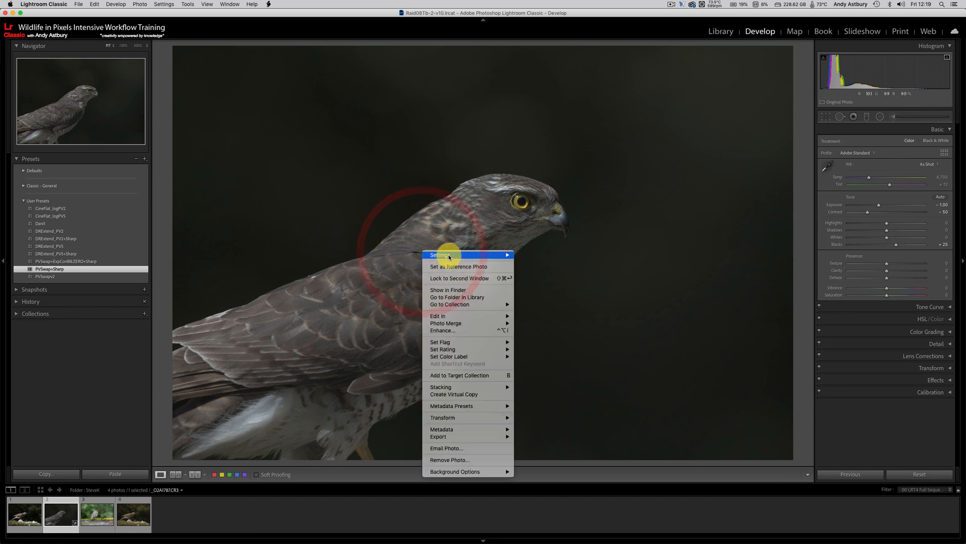
mouse_move(456, 297)
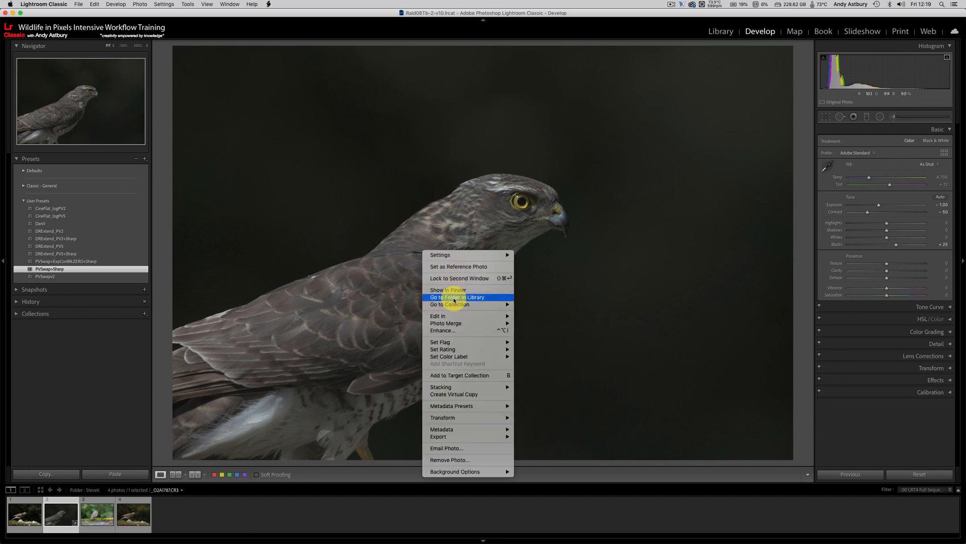
left_click(457, 296)
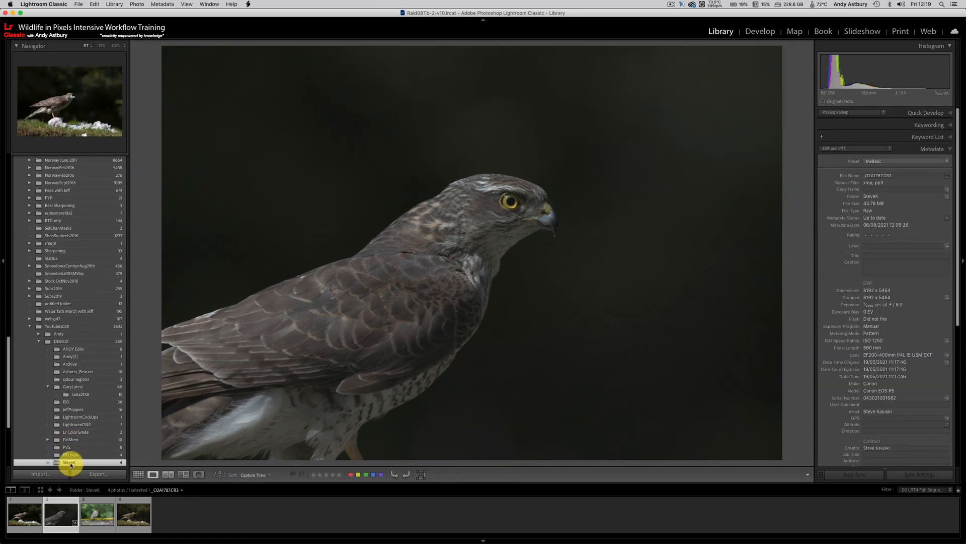
right_click(70, 461)
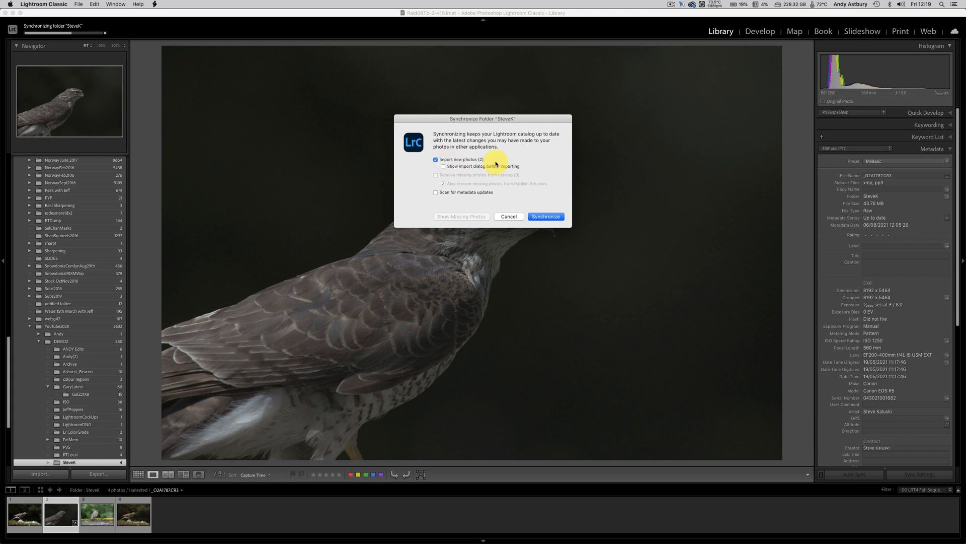
mouse_move(551, 220)
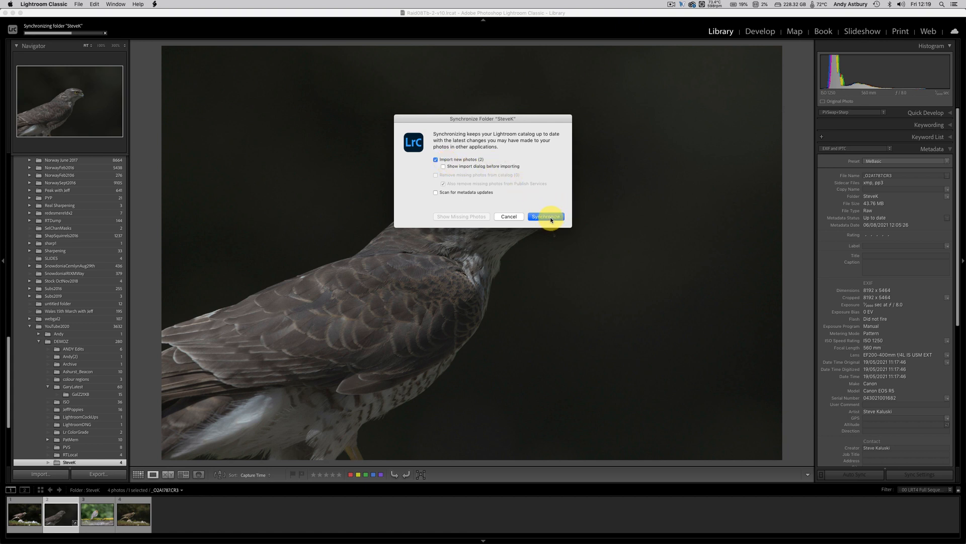
left_click(546, 216)
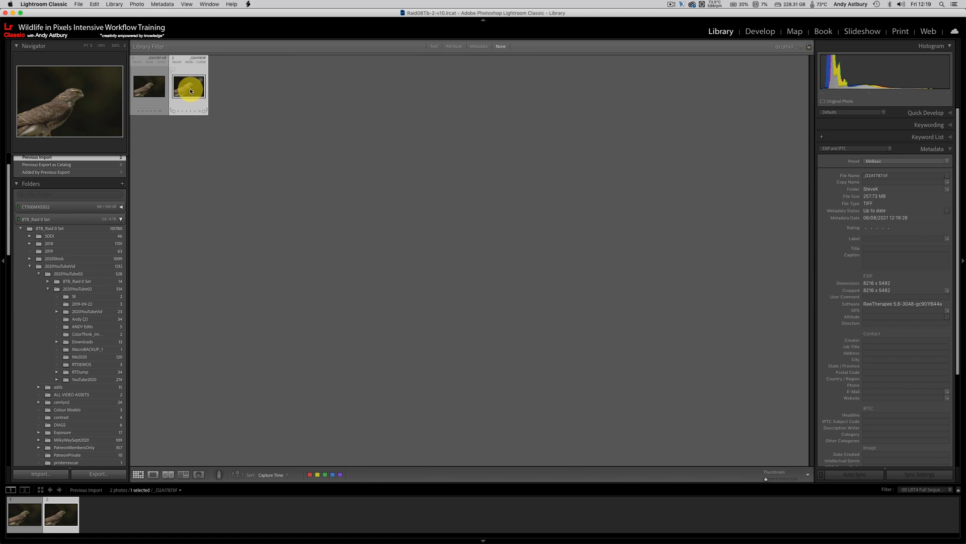
- View the imported TIFF large and limit the Metadata panel to EXIF fields
double_click(191, 91)
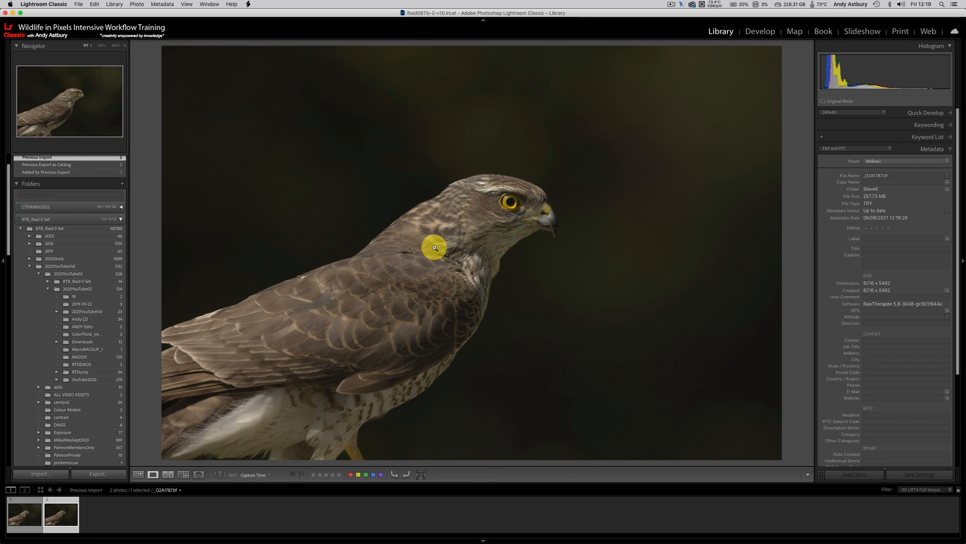
mouse_move(548, 332)
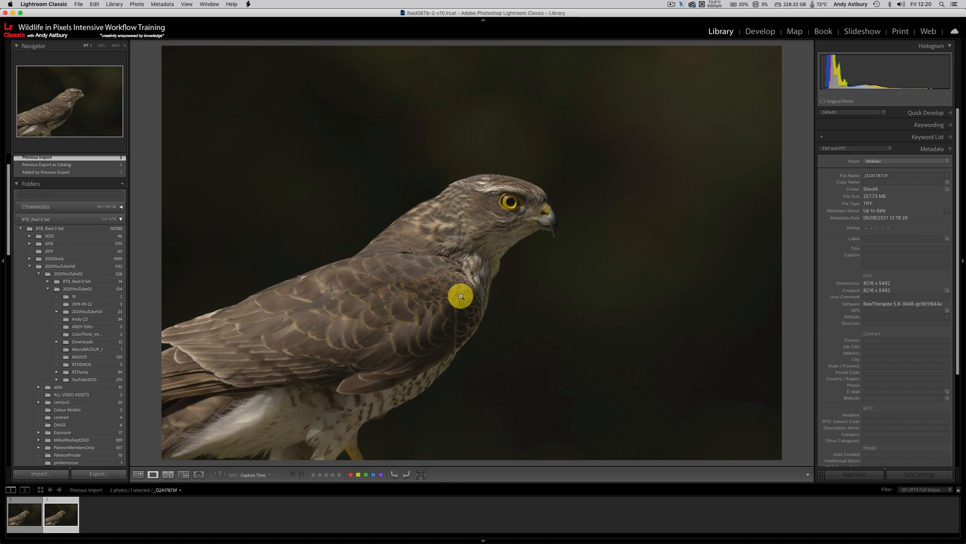
mouse_move(493, 302)
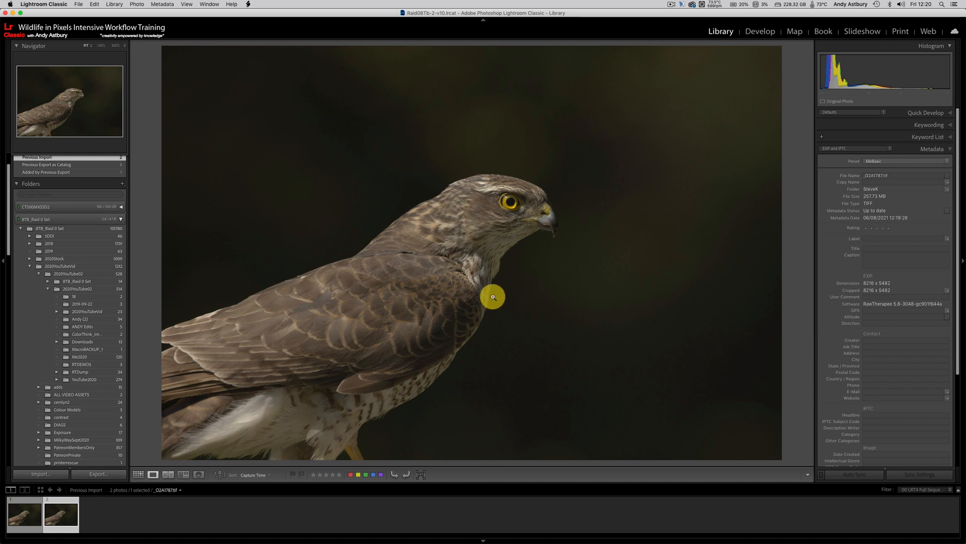
mouse_move(412, 257)
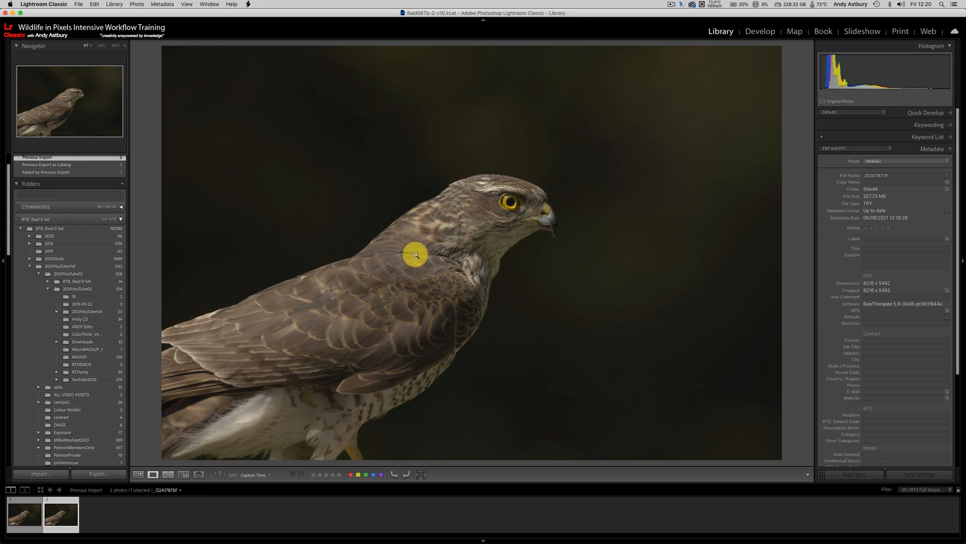
mouse_move(499, 278)
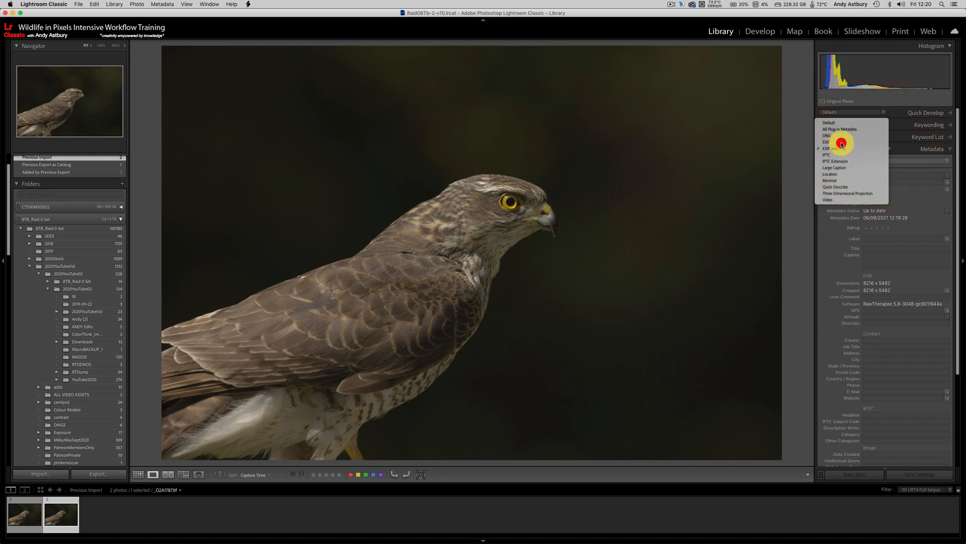
left_click(826, 142)
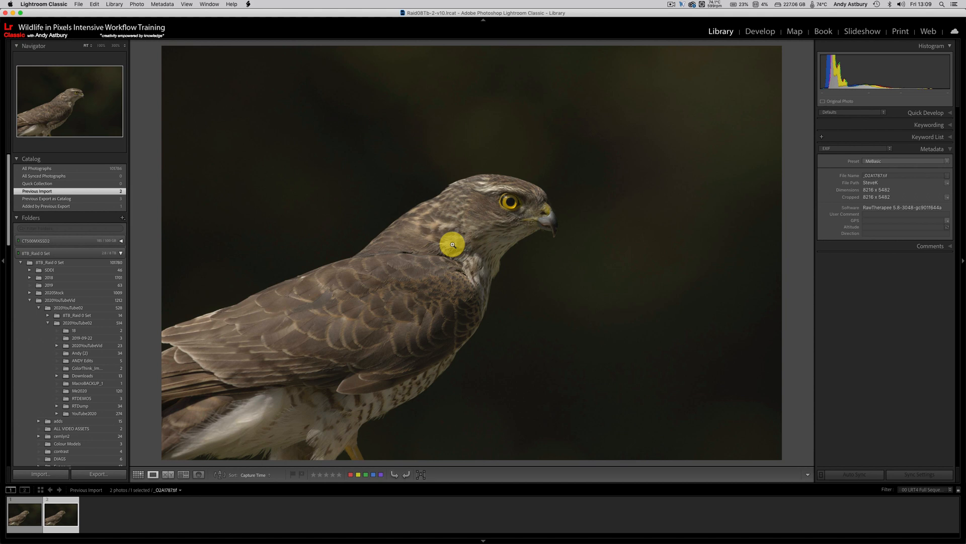
- Bring up the context menu for the processed TIFF to go to its folder in Library
right_click(451, 244)
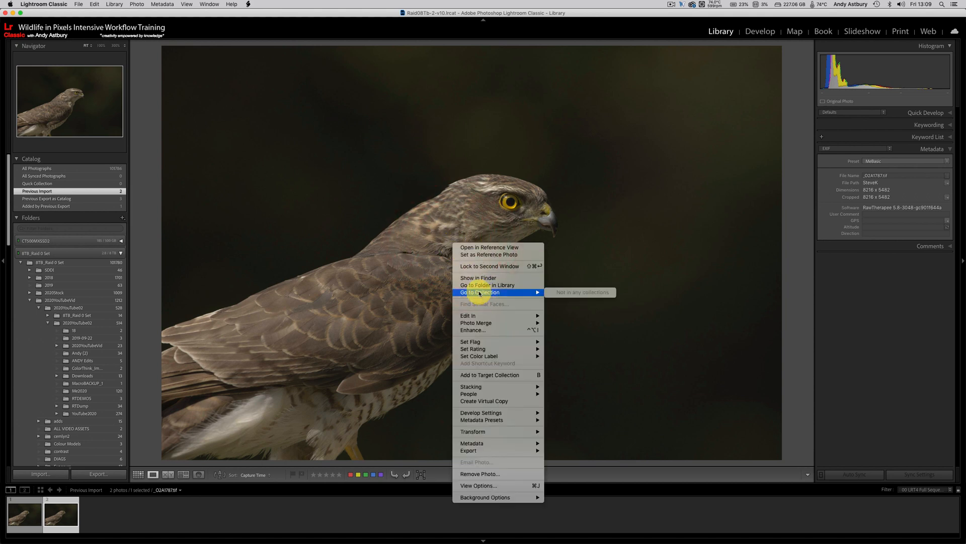
mouse_move(478, 277)
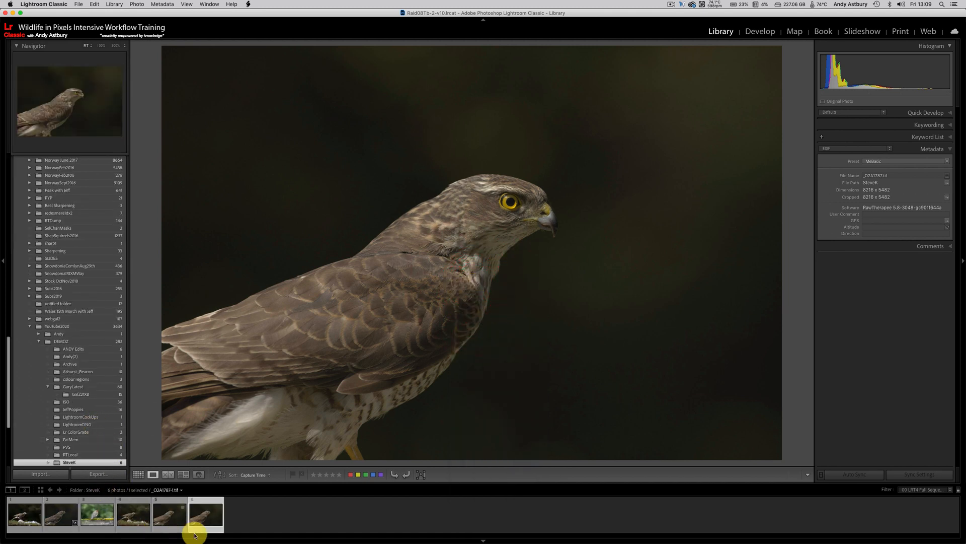
mouse_move(211, 518)
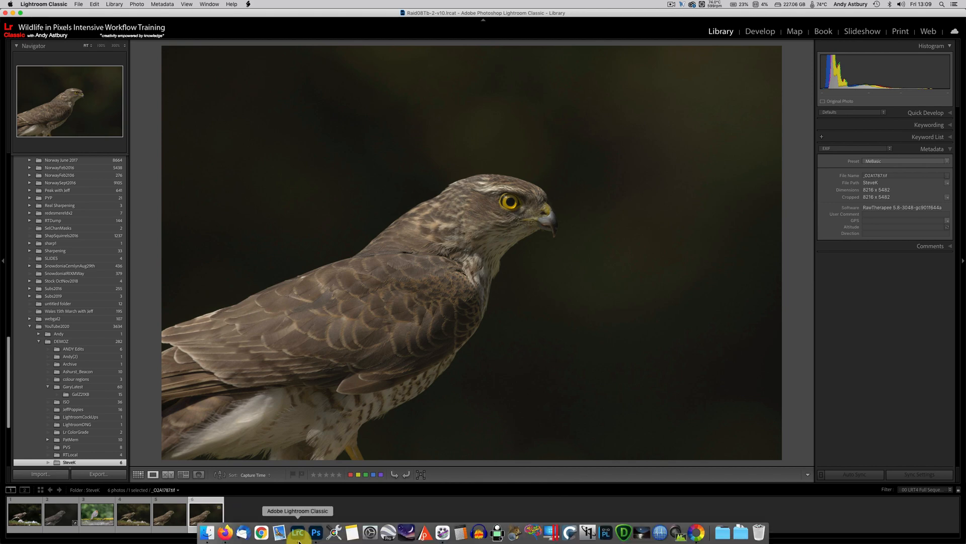
- Send the original sparrowhawk CR3 raw to Edit in Adobe Photoshop 2021
left_click(316, 533)
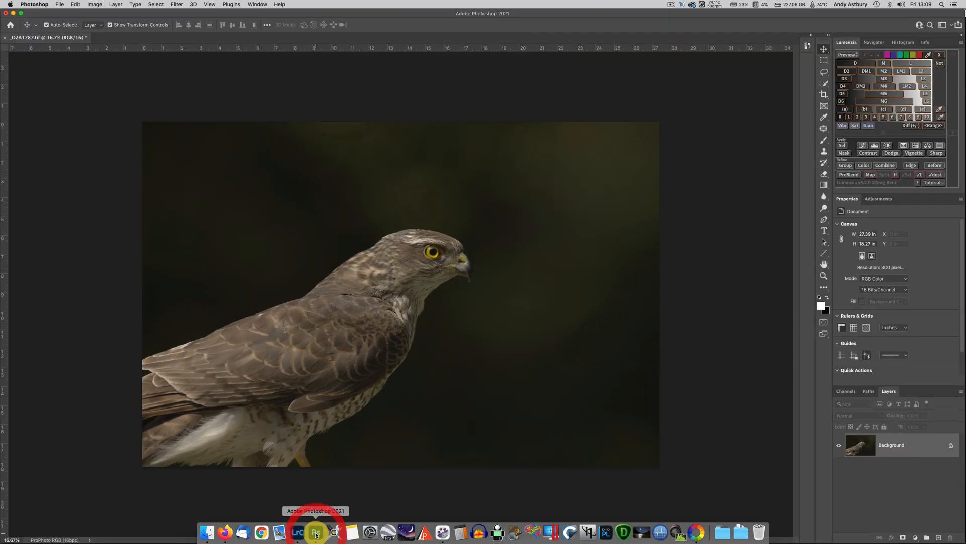
left_click(296, 533)
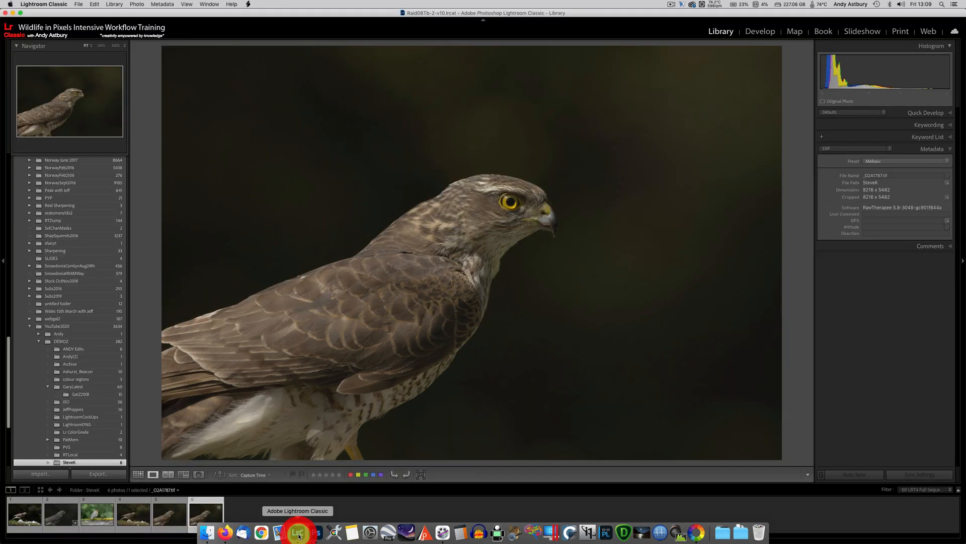
left_click(57, 521)
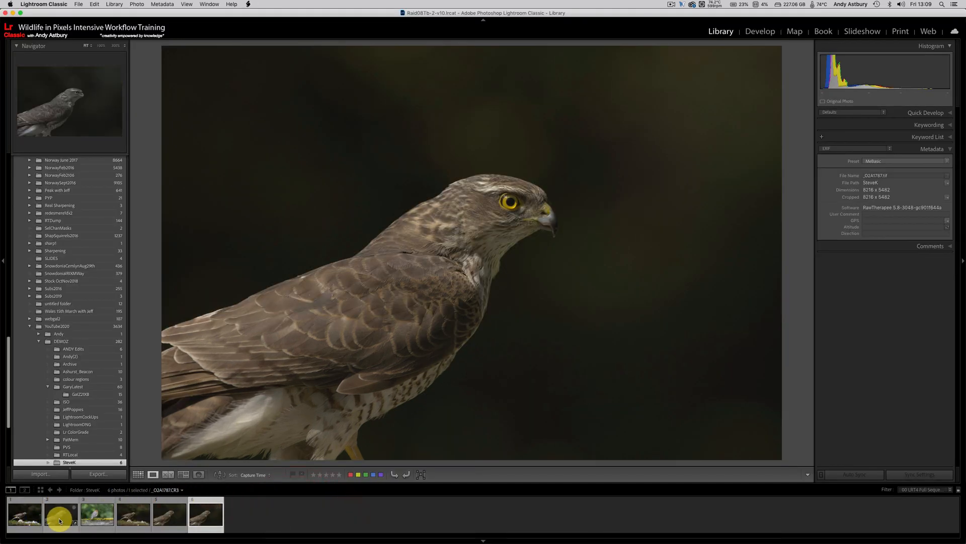
right_click(56, 520)
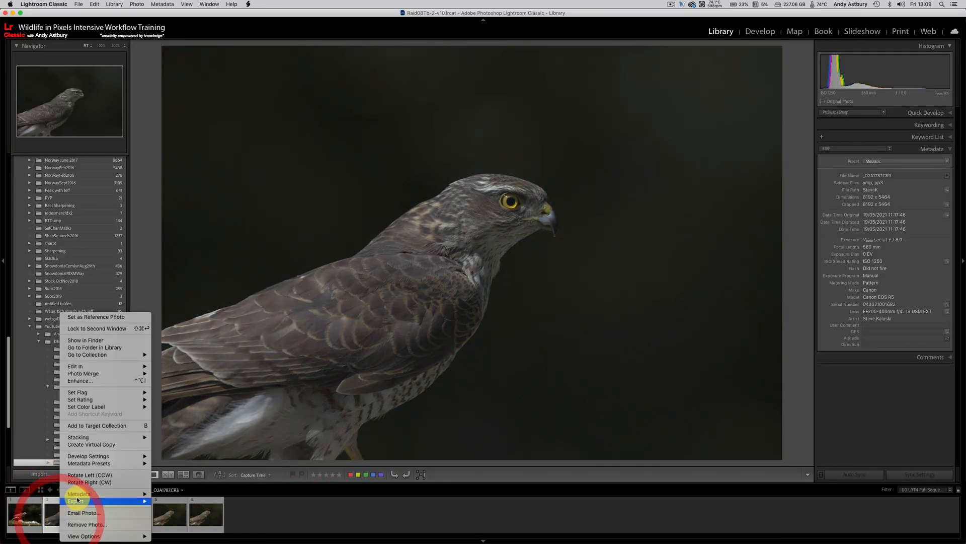
mouse_move(88, 355)
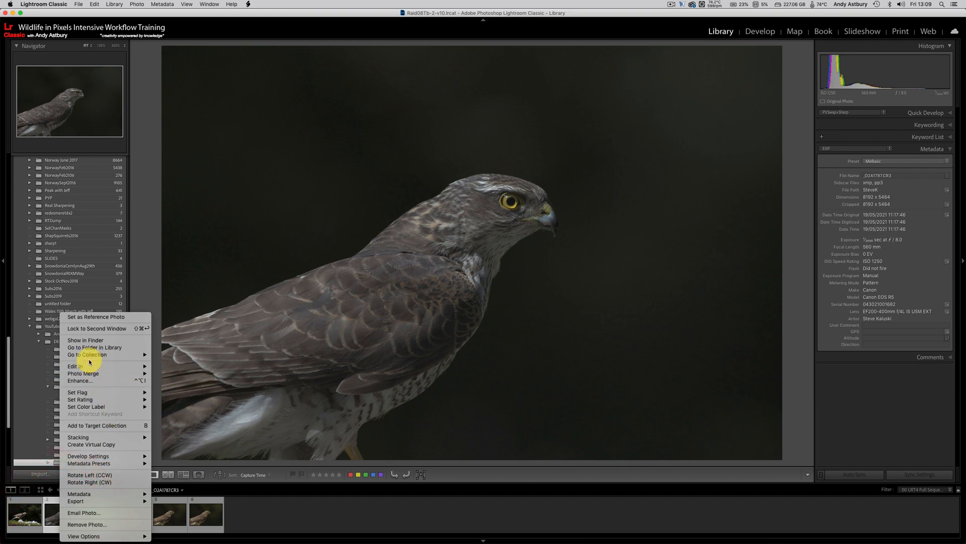
left_click(76, 366)
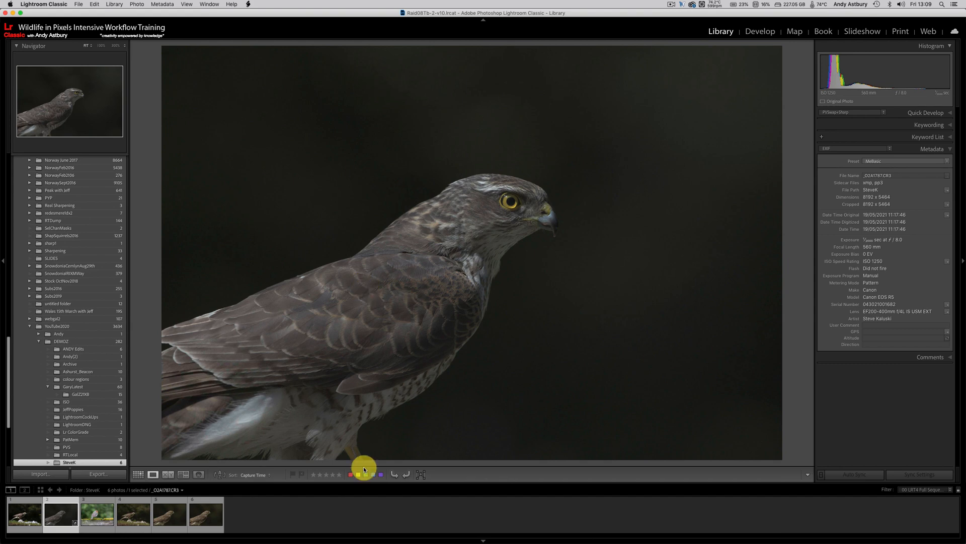
left_click(314, 531)
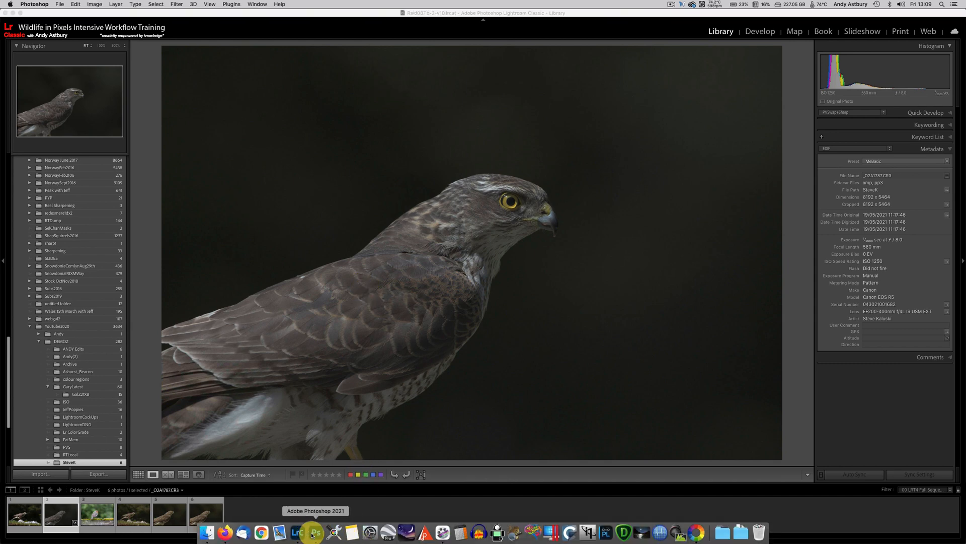
- Shift-drag the RawTherapee TIFF onto the raw document so it lands centred as Layer 1
left_click(323, 533)
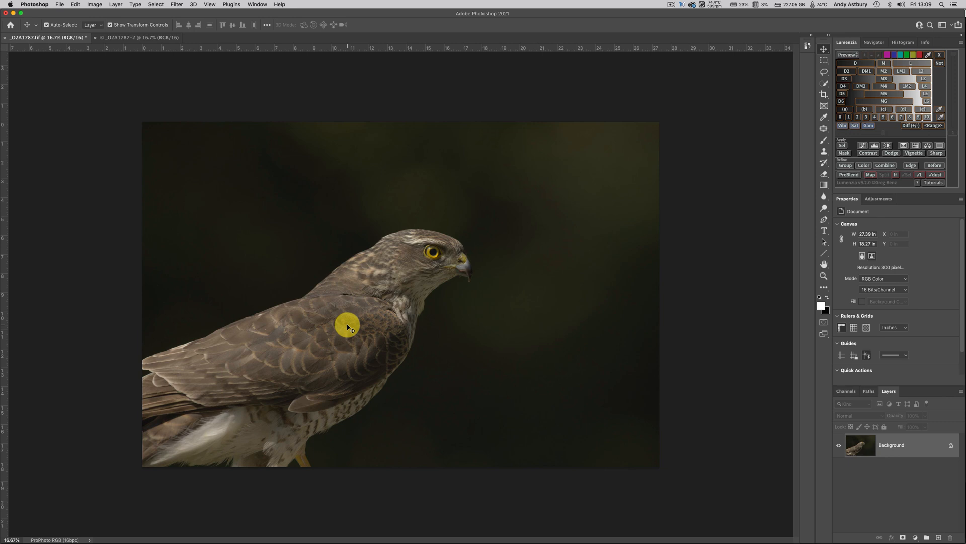
key("shift")
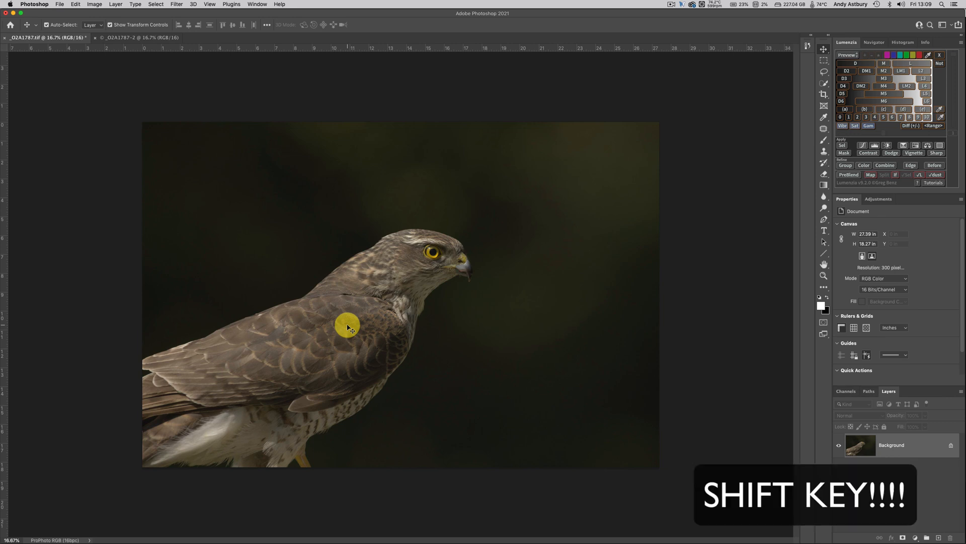
left_click_drag(349, 328, 333, 173)
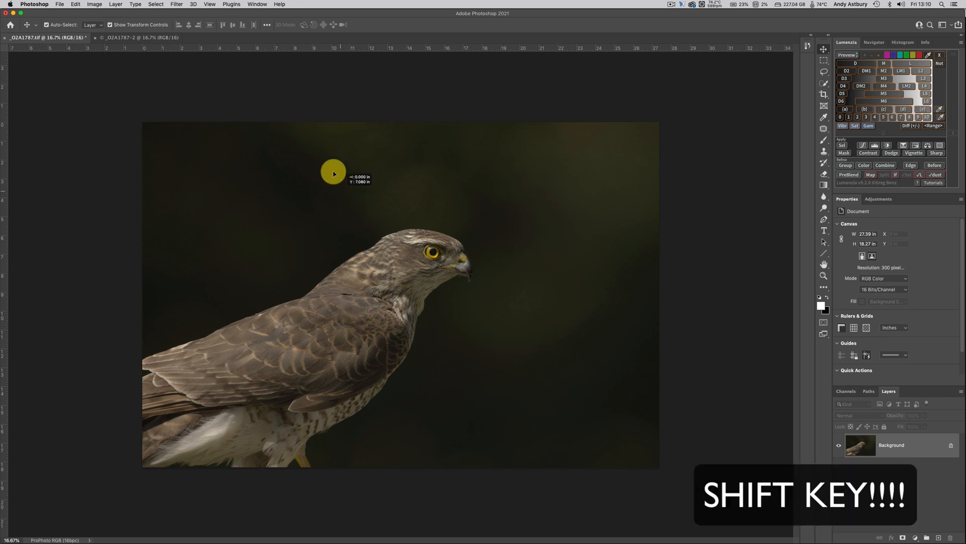
left_click(146, 37)
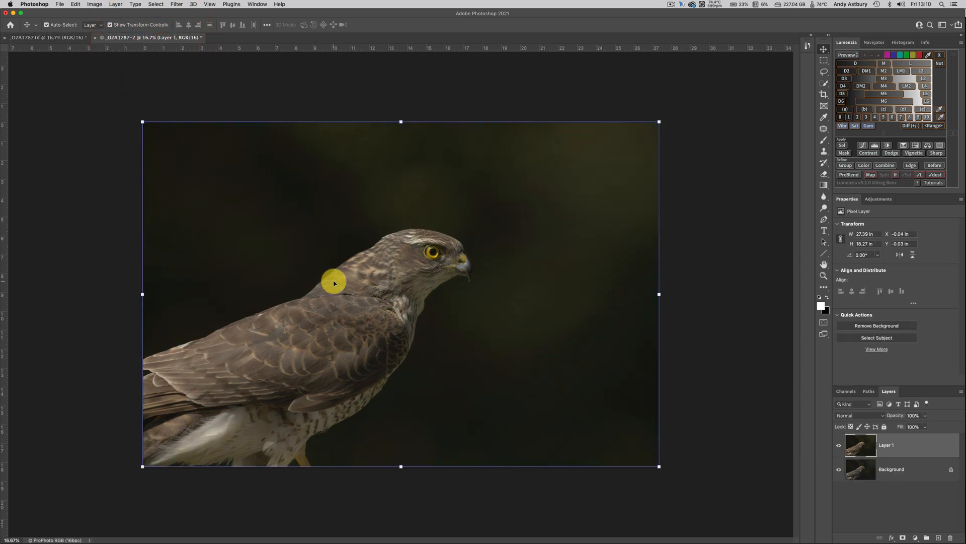
mouse_move(720, 329)
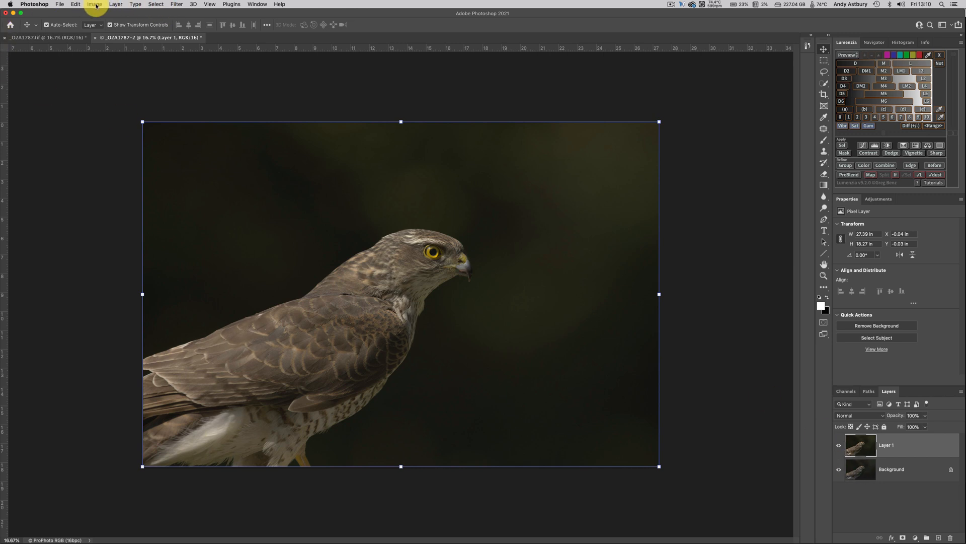
- Flatten the layers into one Background and save the image as _O2A1787-Edit.tif
left_click(117, 4)
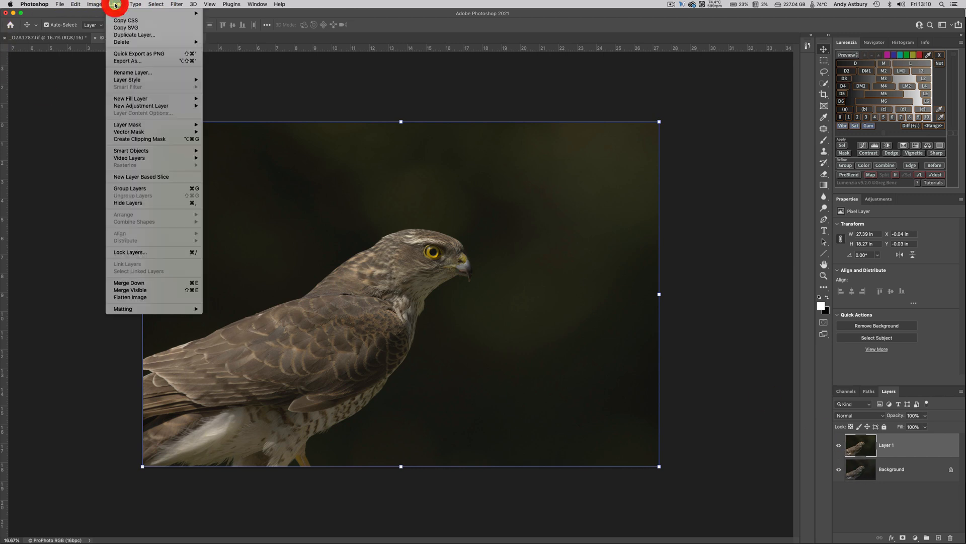
mouse_move(133, 297)
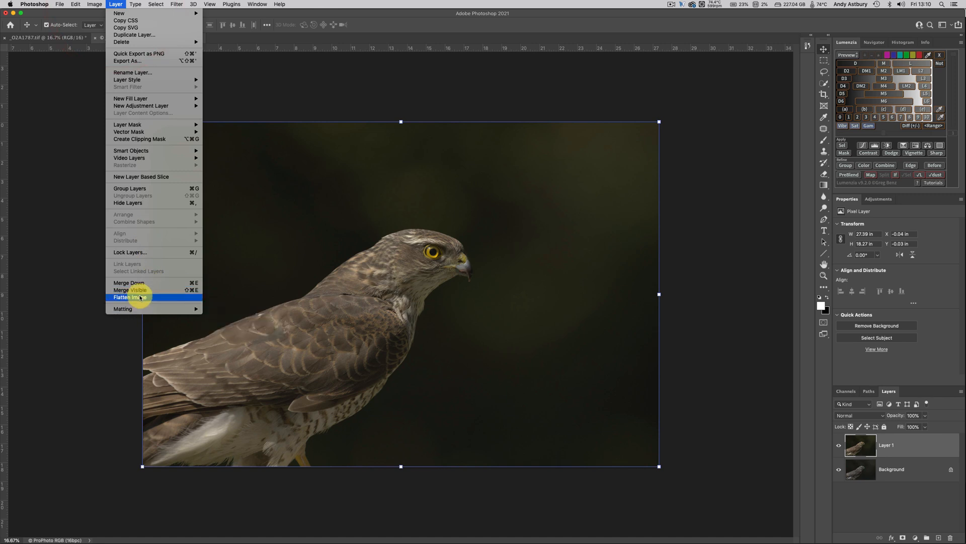
left_click(132, 297)
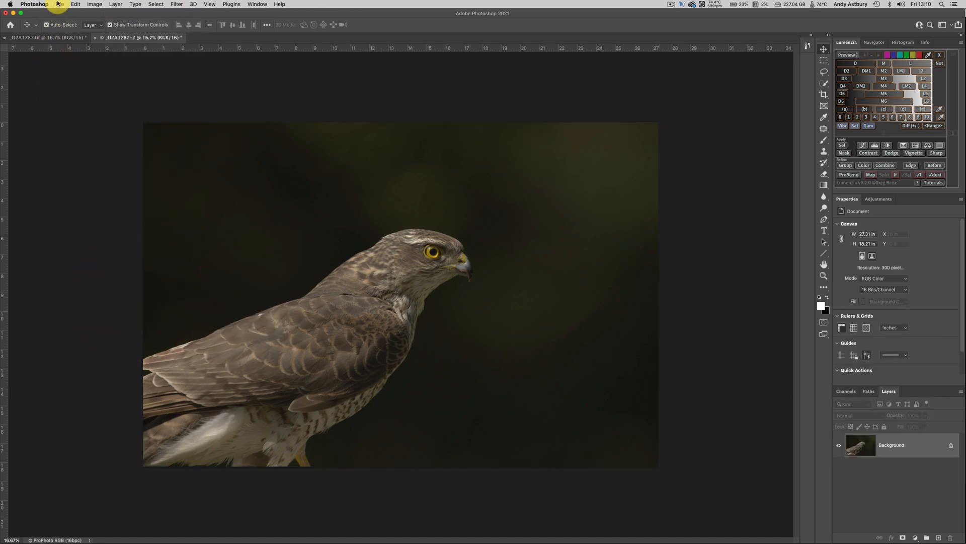
left_click(58, 4)
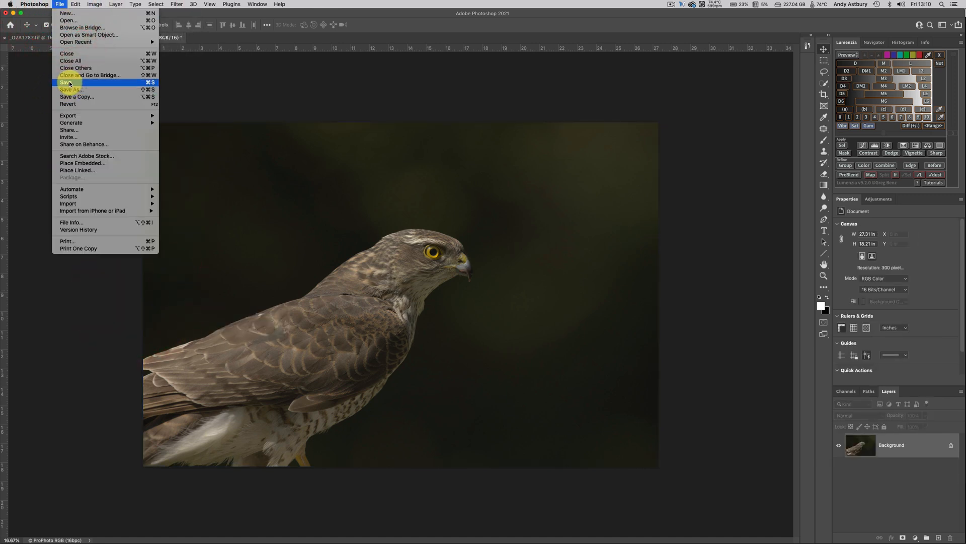
left_click(69, 81)
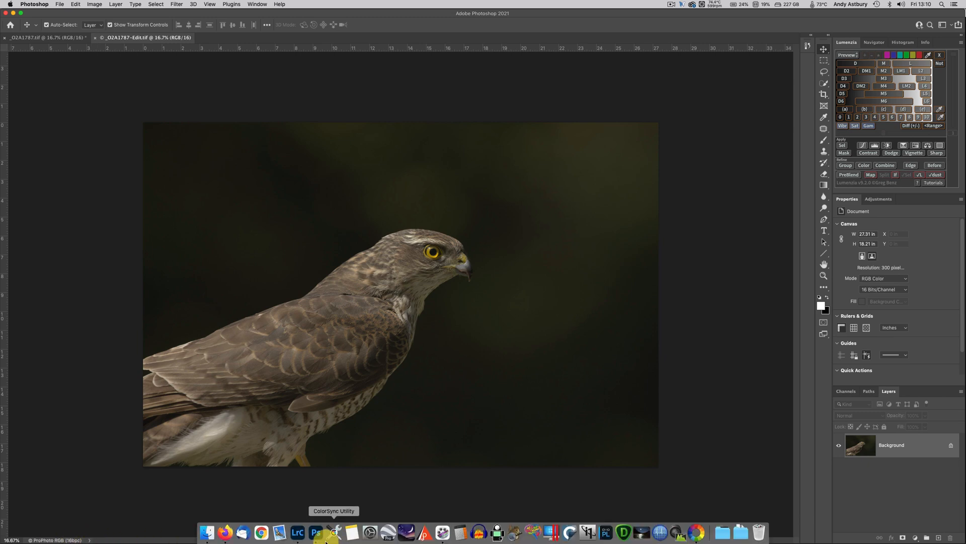
- Return to Lightroom Classic to inspect the new _O2A1787-Edit.tif and its EXIF metadata
left_click(298, 532)
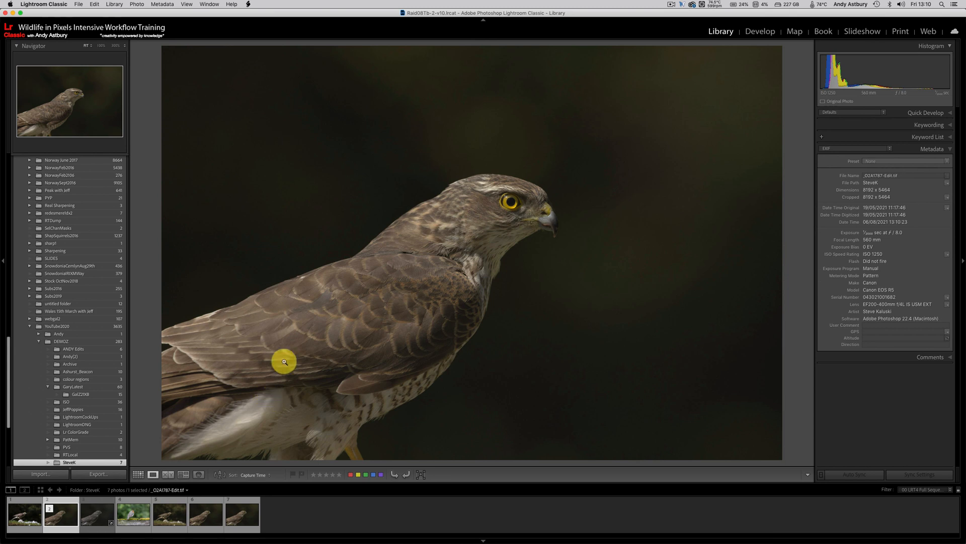
mouse_move(375, 263)
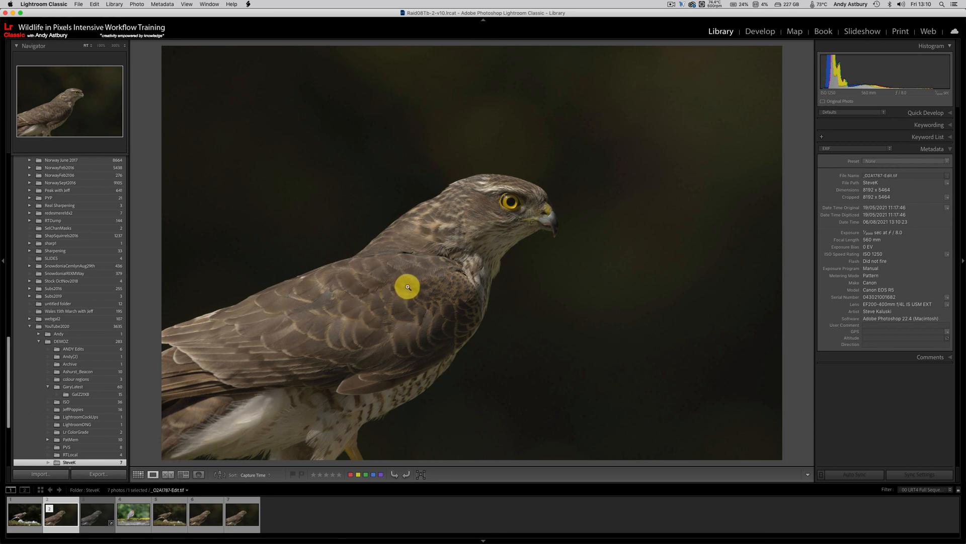
mouse_move(559, 284)
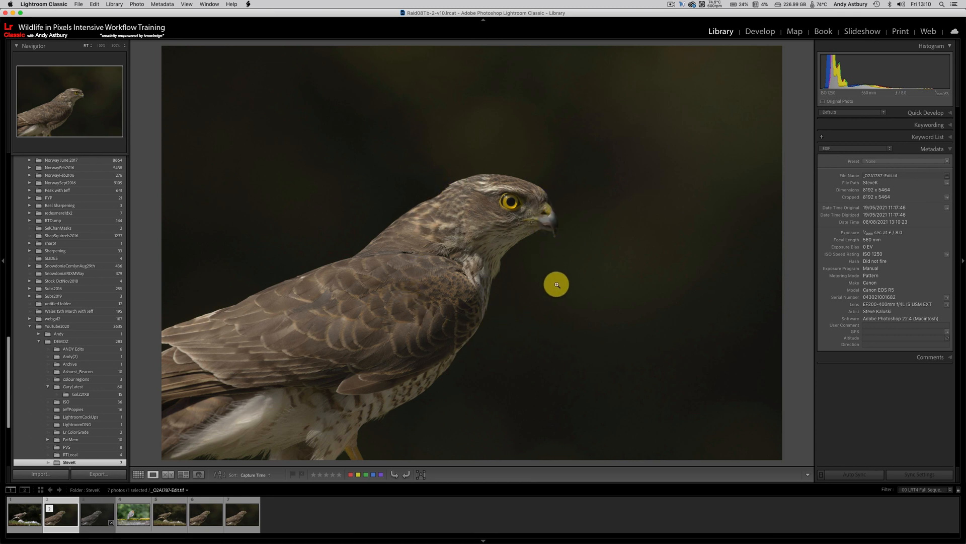